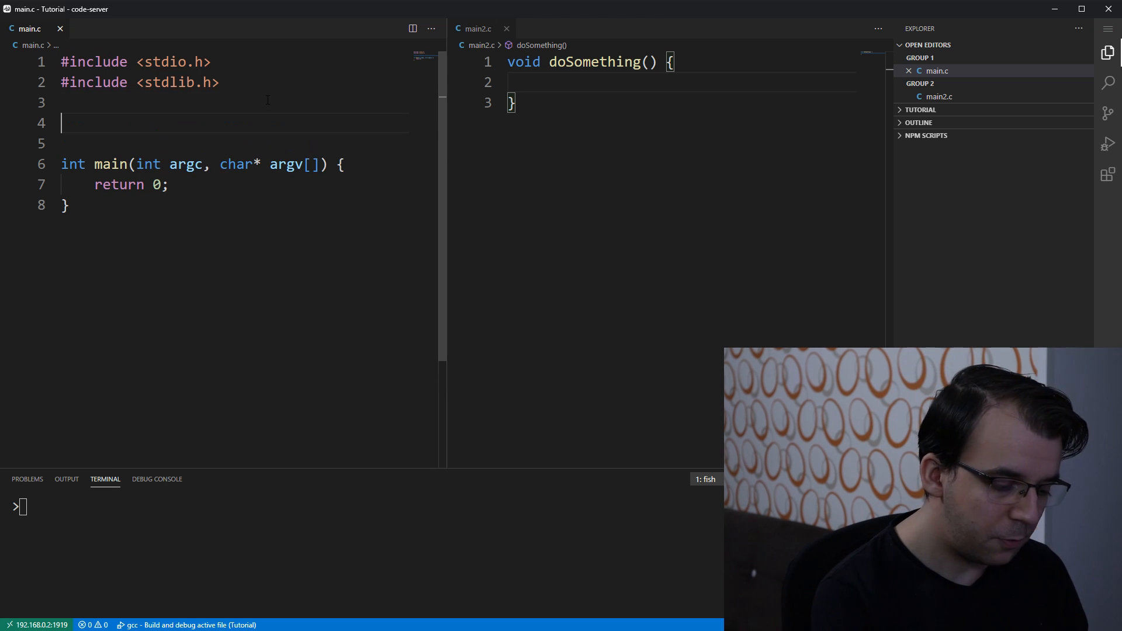
# Step: Declare global 'int x;' in main.c, then set x = 100 in main and print it
pyautogui.write('int x;')
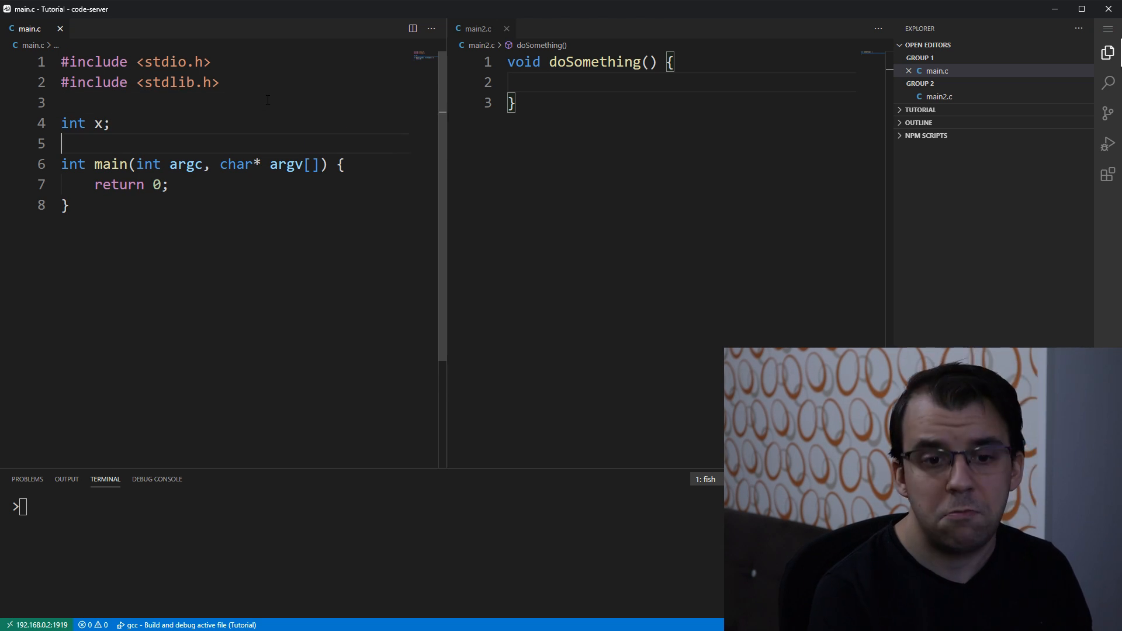
pyautogui.write('x =')
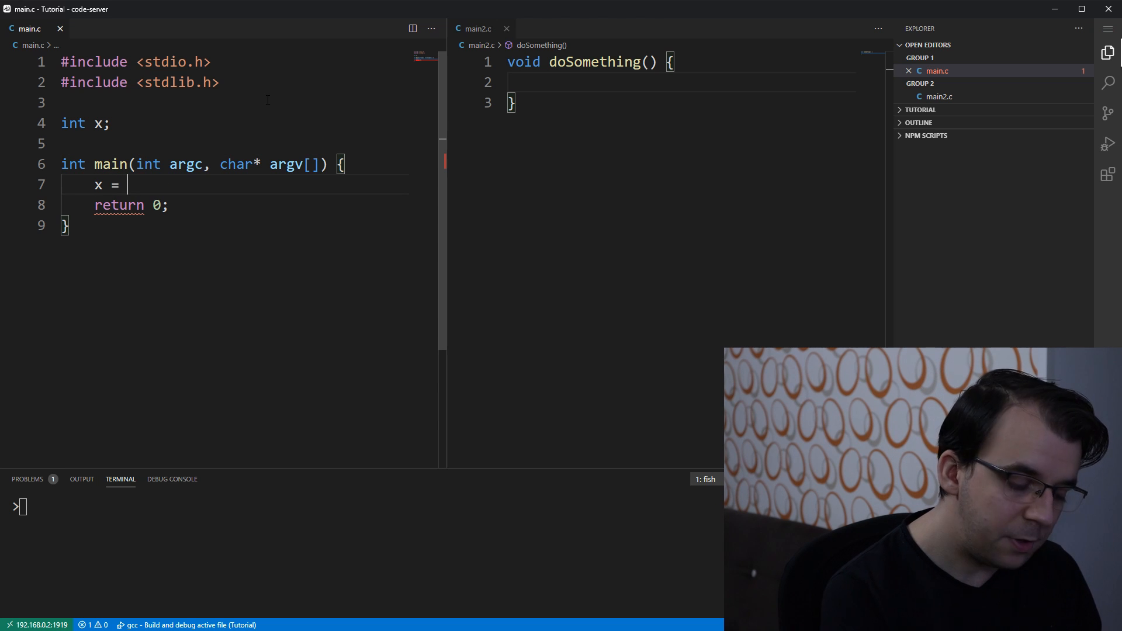
pyautogui.write('100;')
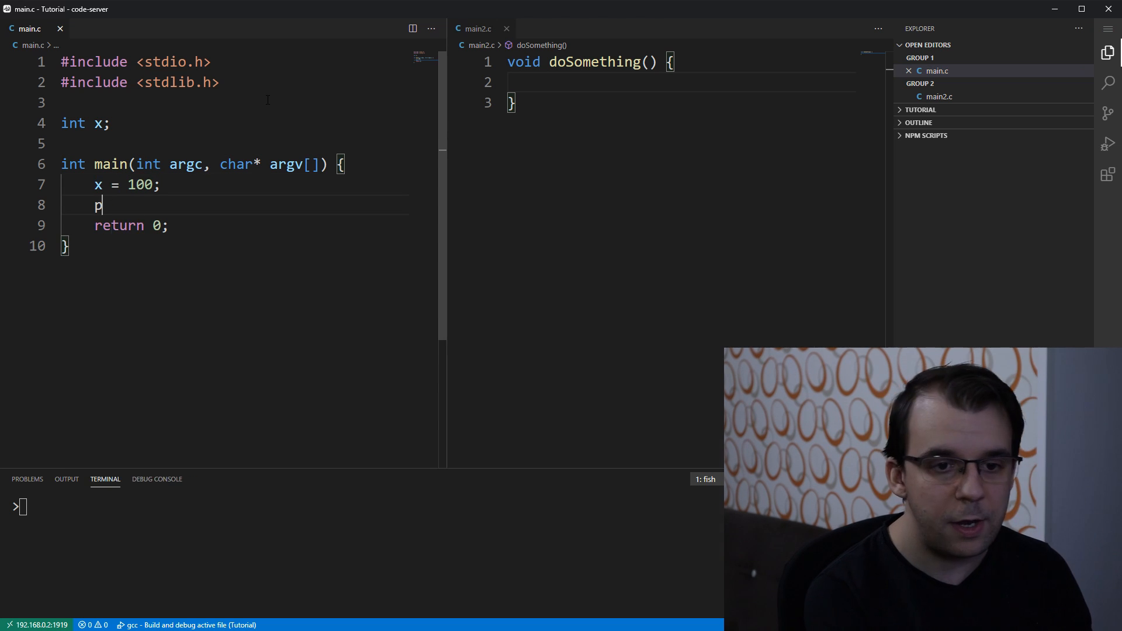
pyautogui.write('rintf("%"')
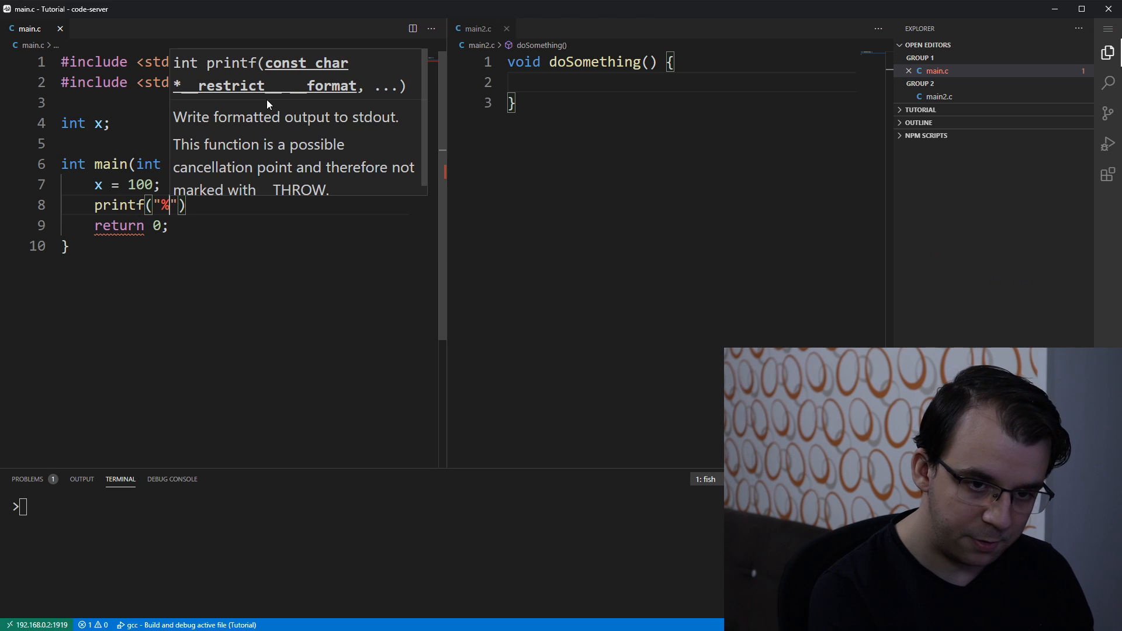
pyautogui.write('d\\n", x);')
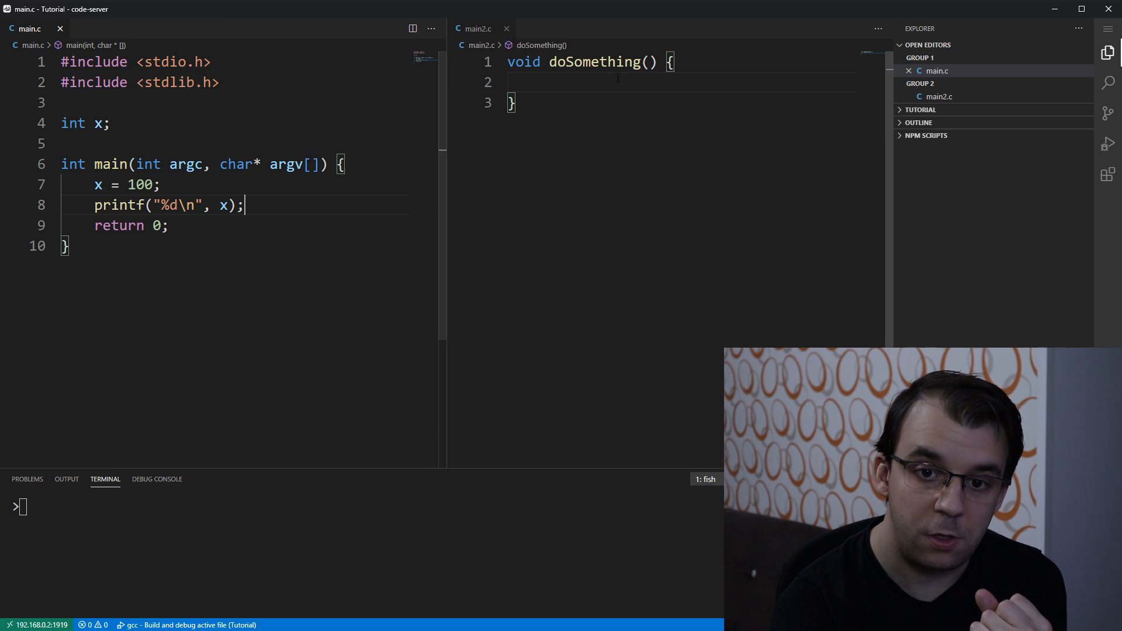
# Step: In main2.c's doSomething, set x = 150, print its new value, and add 'extern int x;'
pyautogui.doubleClick(594, 61)
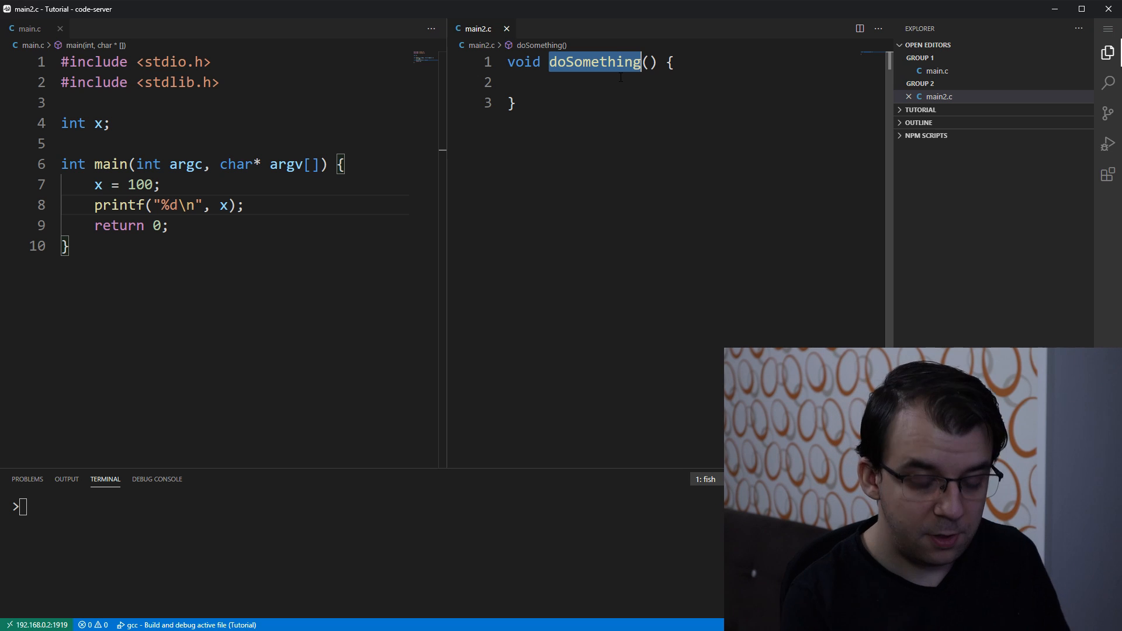
pyautogui.write('x')
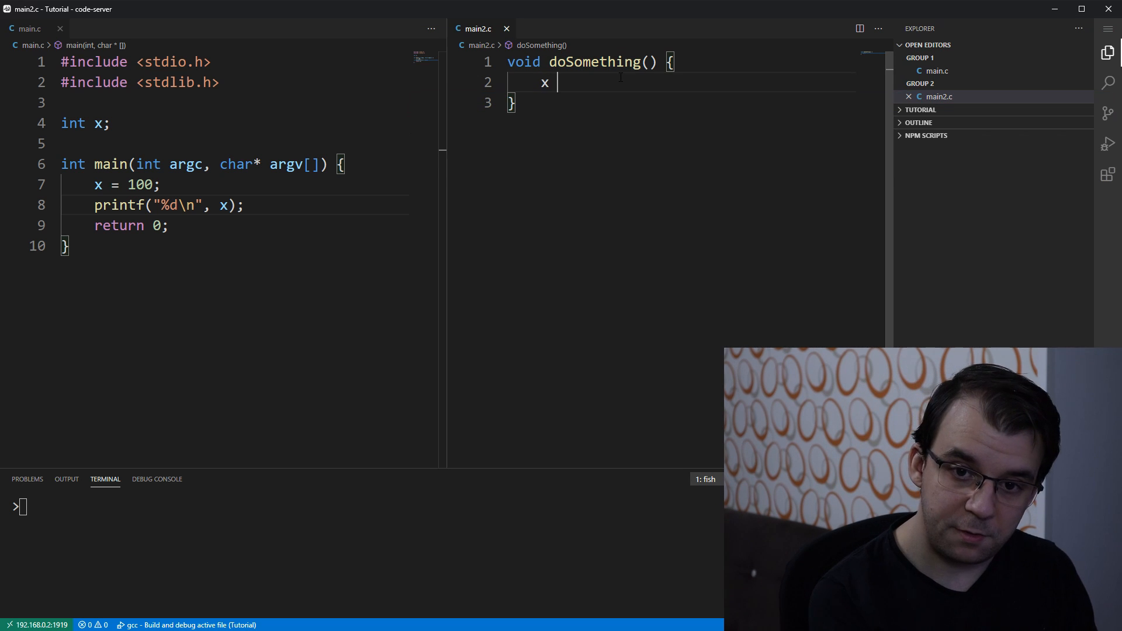
pyautogui.write('= 150;')
pyautogui.write('printf(')
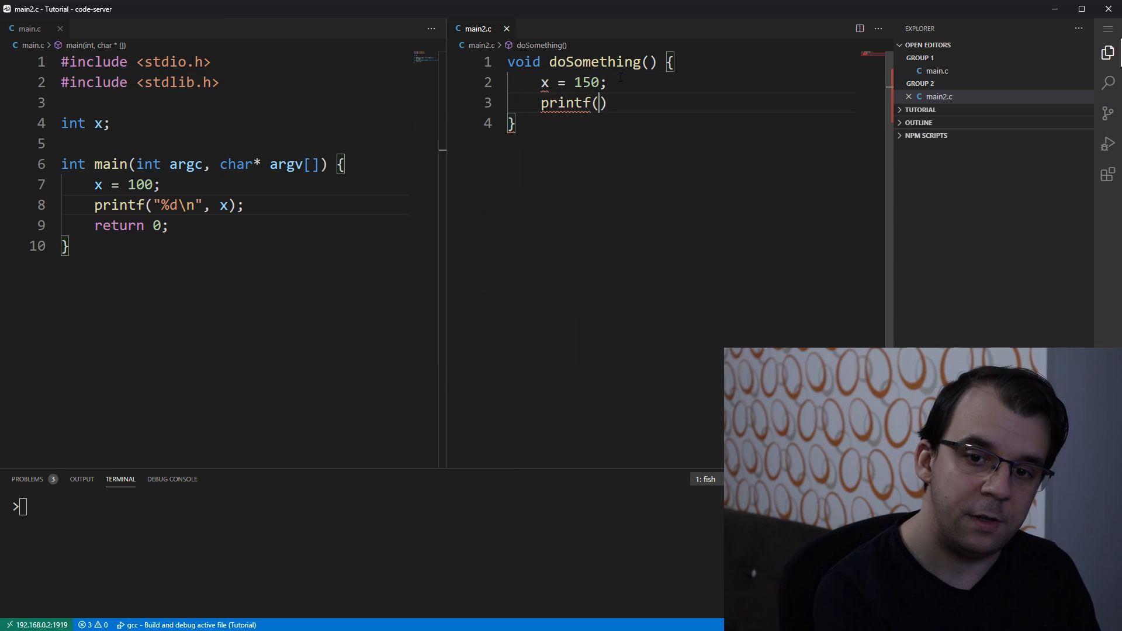
pyautogui.write('"New value of x is %d\\n", $')
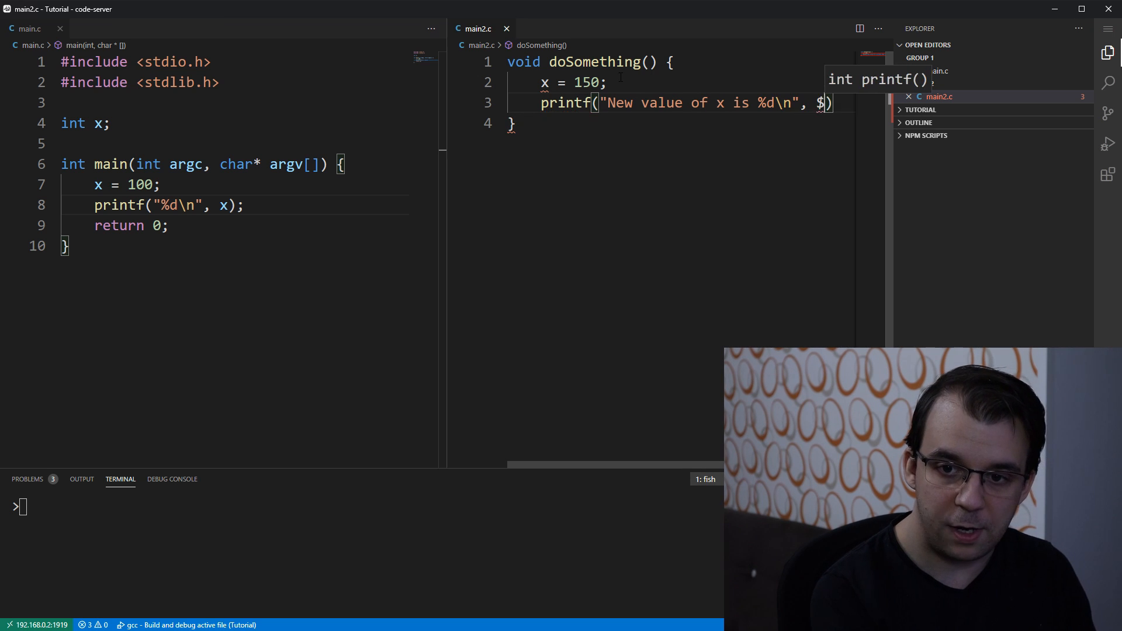
pyautogui.write('x')
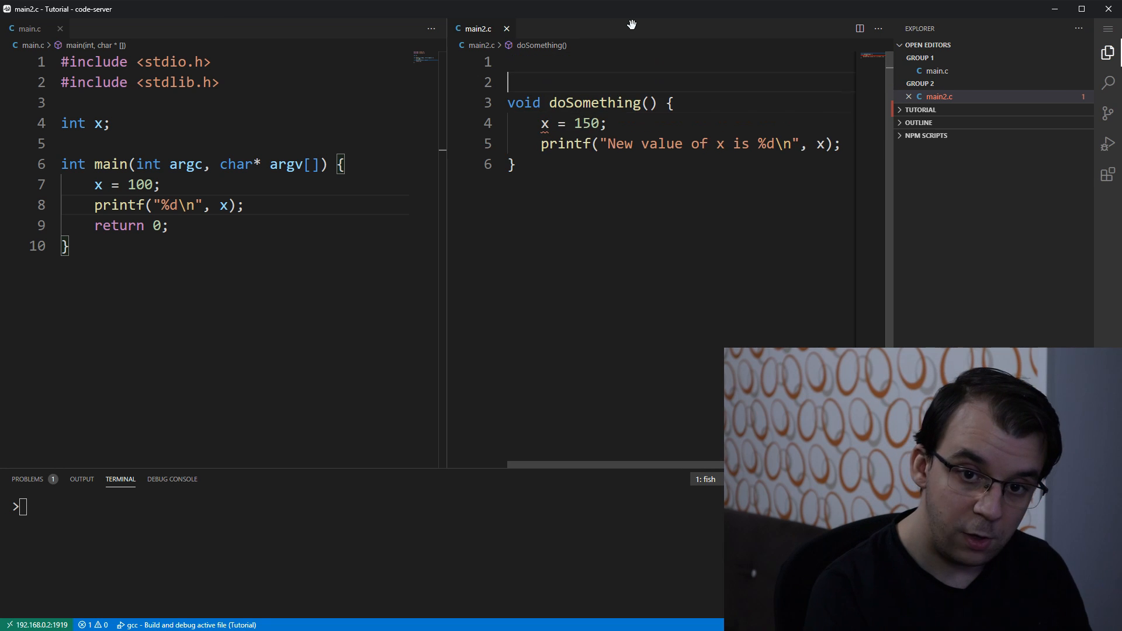
pyautogui.write('extern int x;')
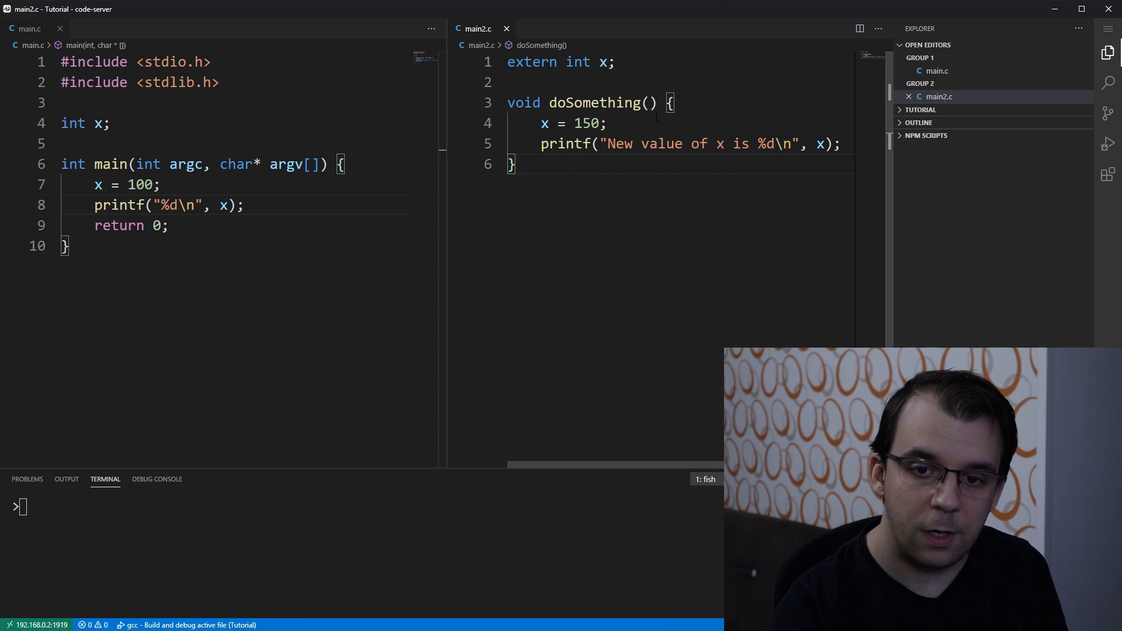
# Step: Call doSomething() before return 0 in main.c and add a 'void doSomething();' prototype
pyautogui.doubleClick(581, 102)
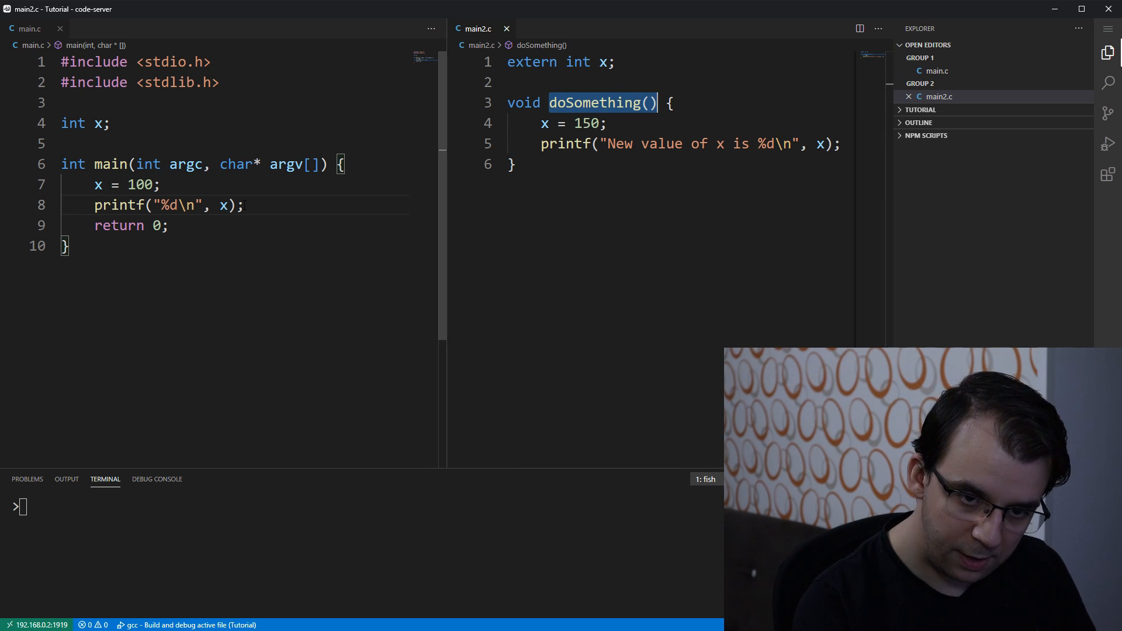
pyautogui.write('doSomething();')
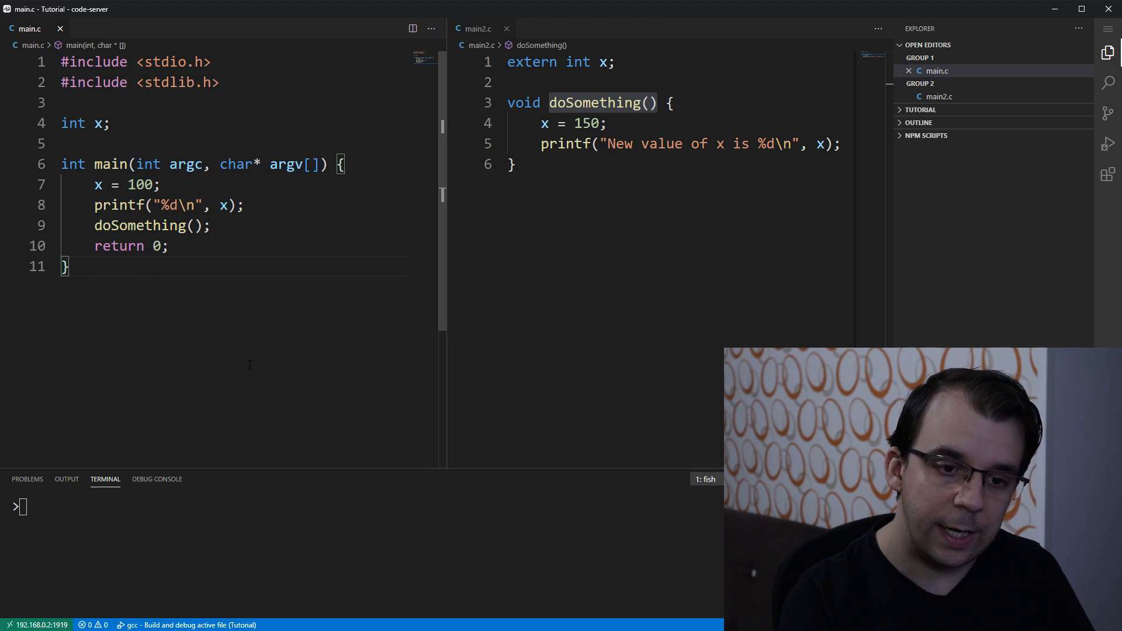
pyautogui.doubleClick(139, 226)
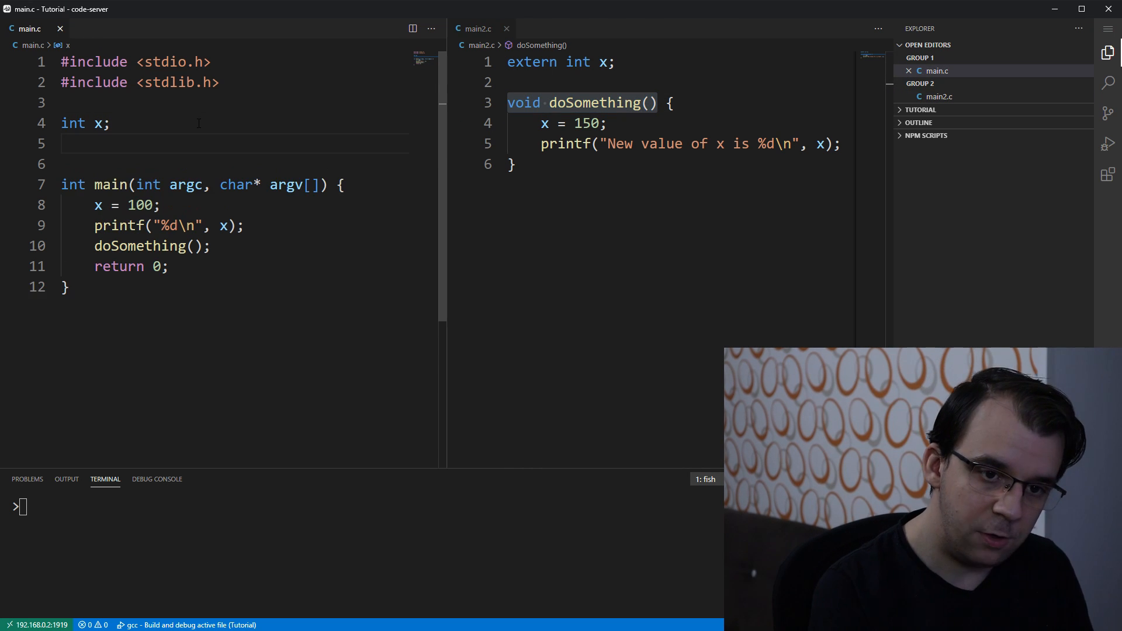
pyautogui.write('void doSomething();')
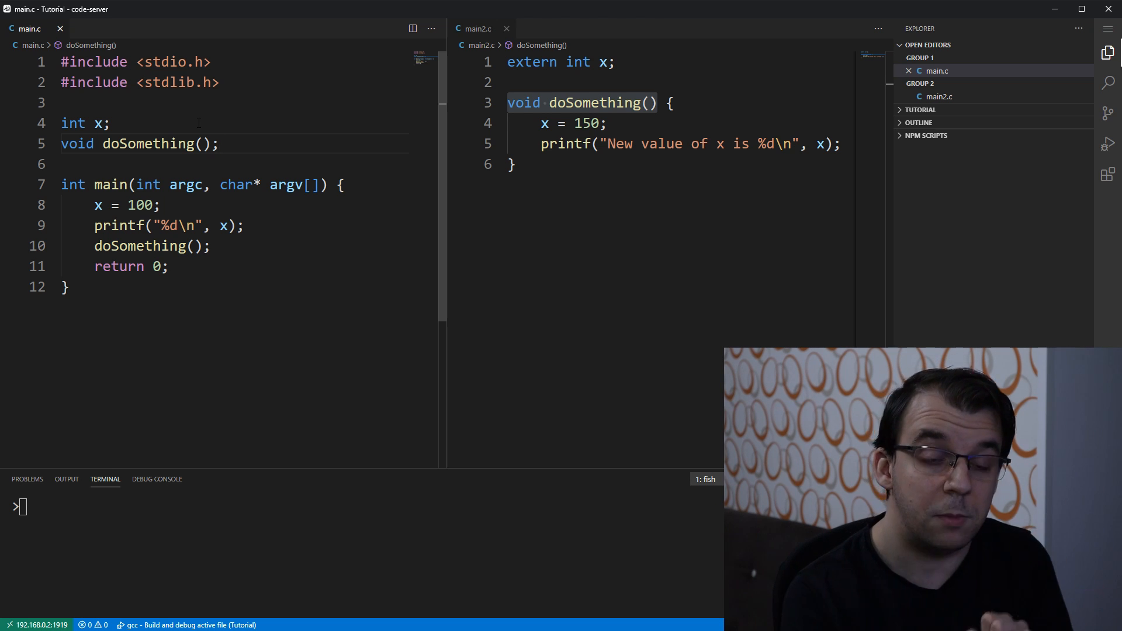
# Step: Compile main.c and main2.c together with 'gcc main.c main2.c -o main'
pyautogui.write('g')
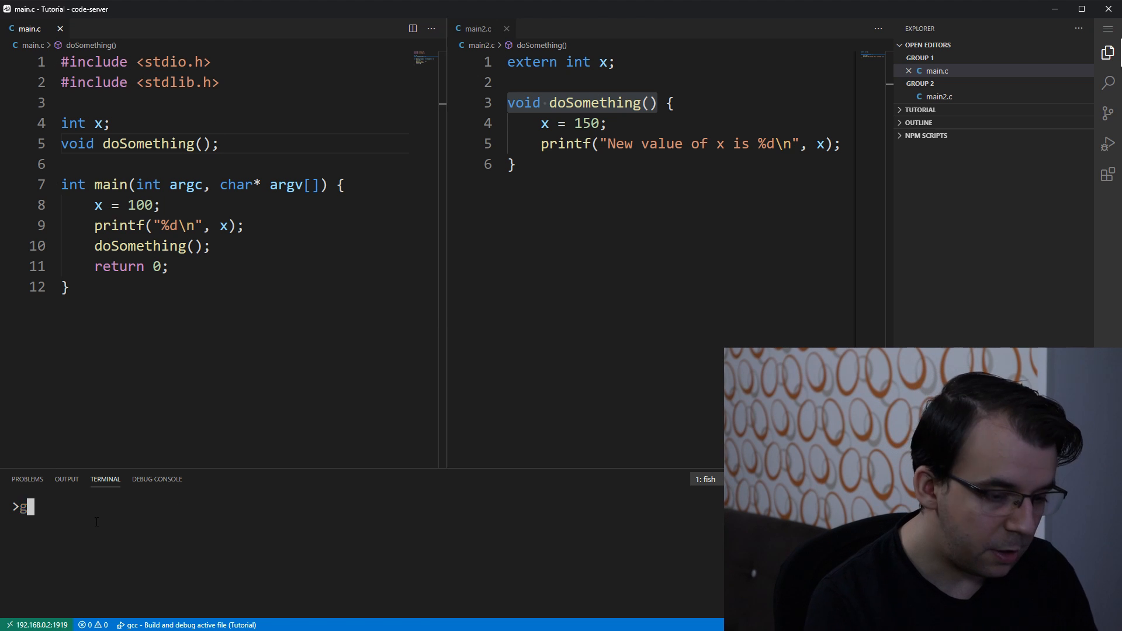
pyautogui.write('gcc main.c main2.c -o main')
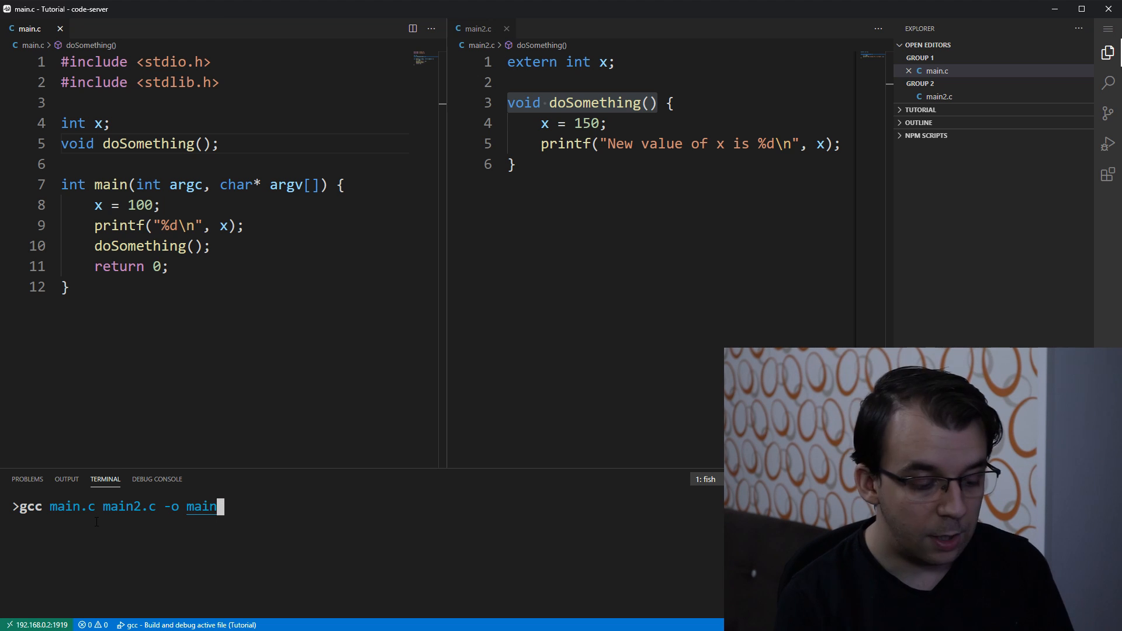
pyautogui.write('#include <stdio.h>')
pyautogui.press('Enter')
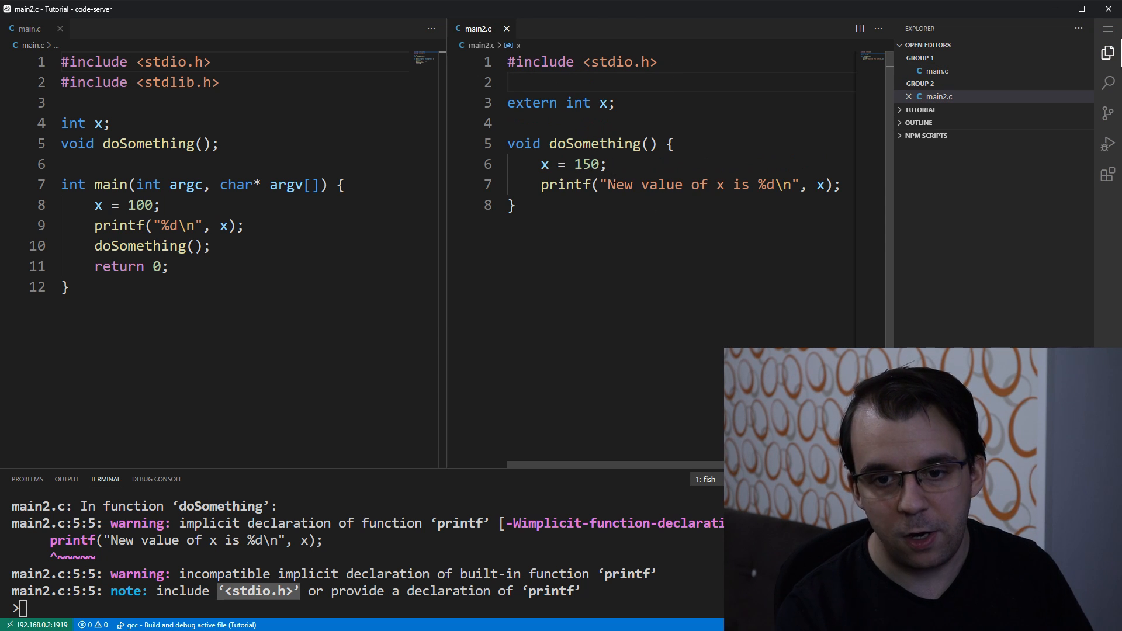
# Step: Fix the printf warning with #include <stdio.h>, recompile, and run ./main
pyautogui.doubleClick(564, 185)
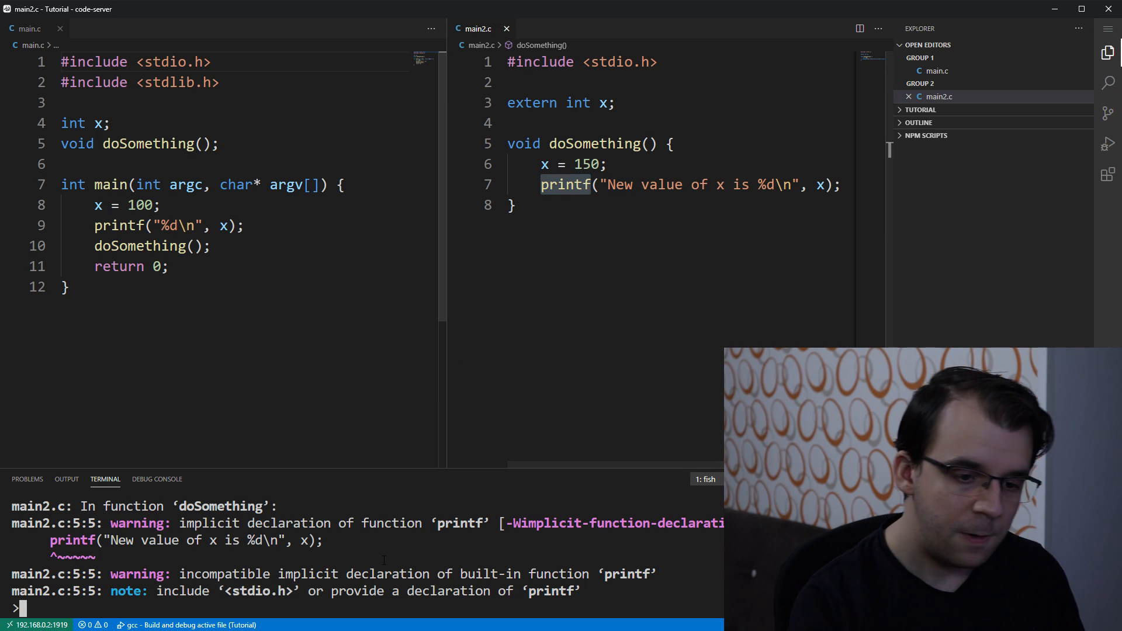
pyautogui.write('clear')
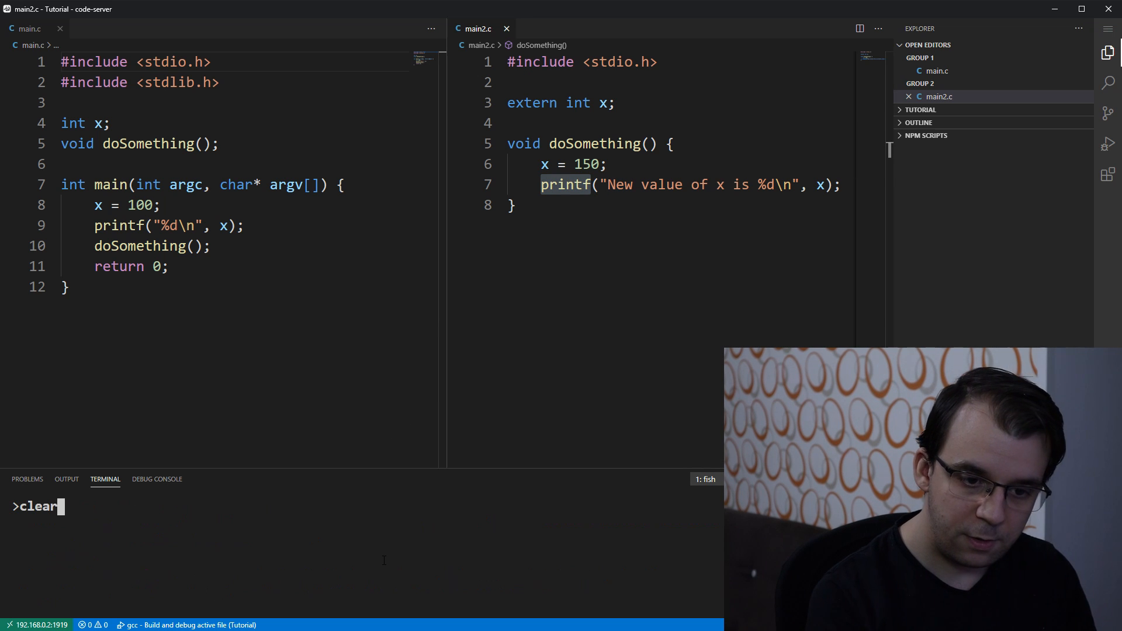
pyautogui.write('gcc main.c main2.c -o main')
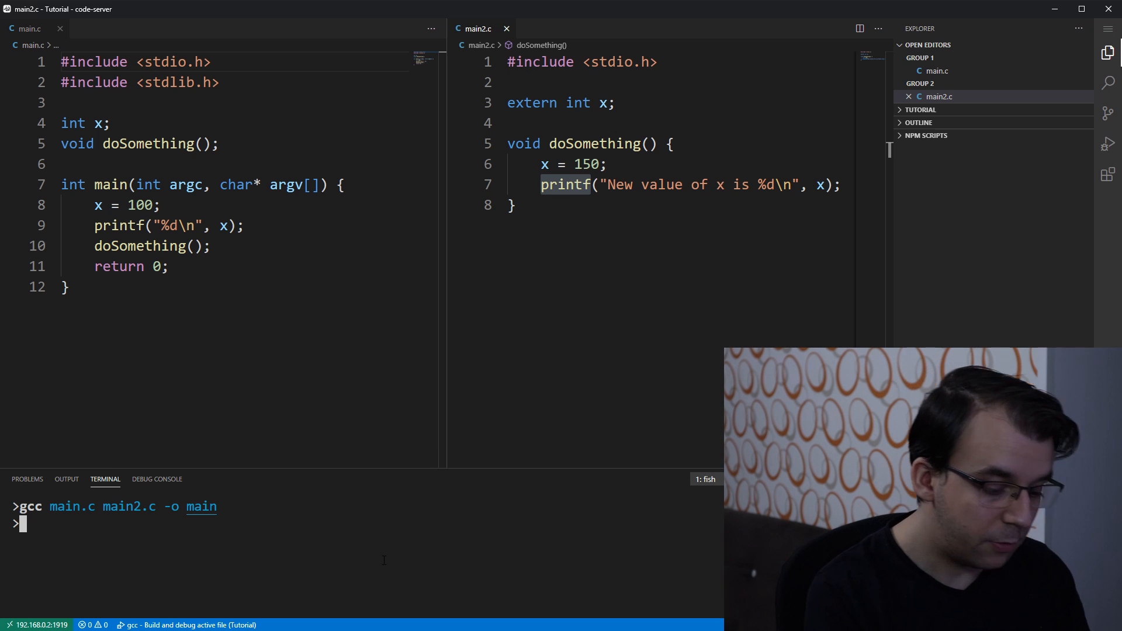
pyautogui.write('./main')
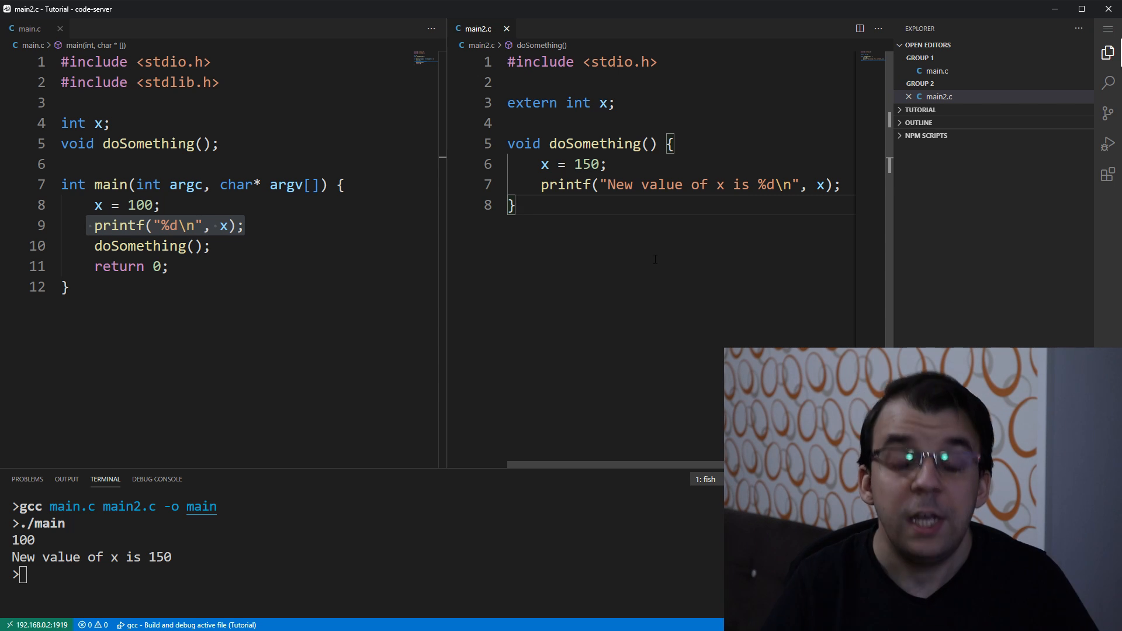
# Step: Add 'int y;' below int x in main.c and 'extern int y;' below extern int x in main2.c
pyautogui.click(111, 122)
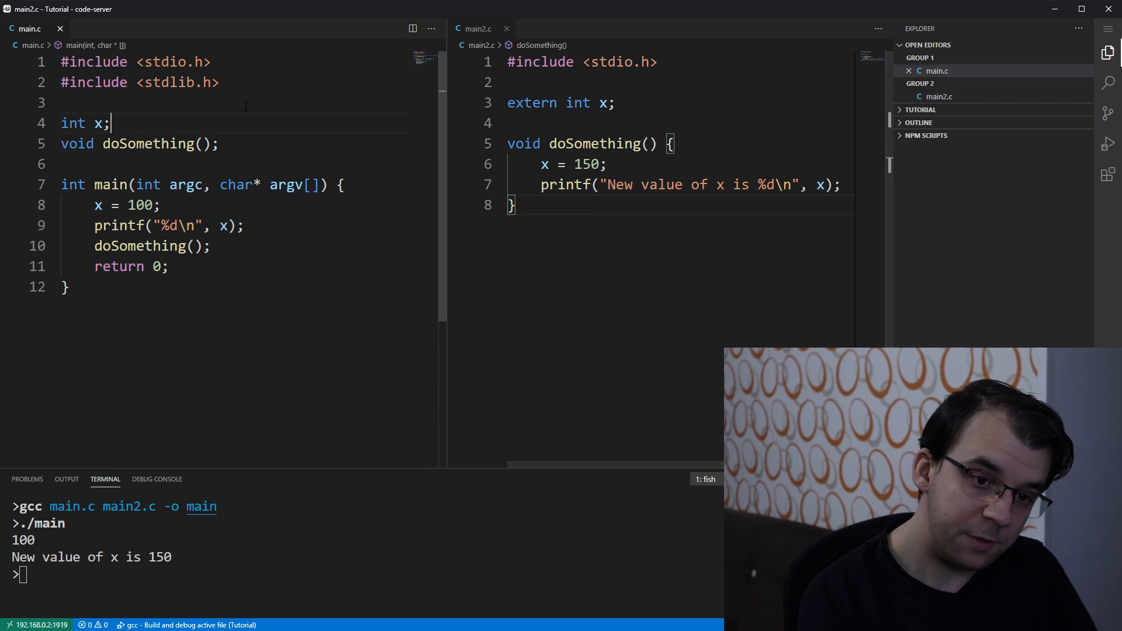
pyautogui.write('int y;')
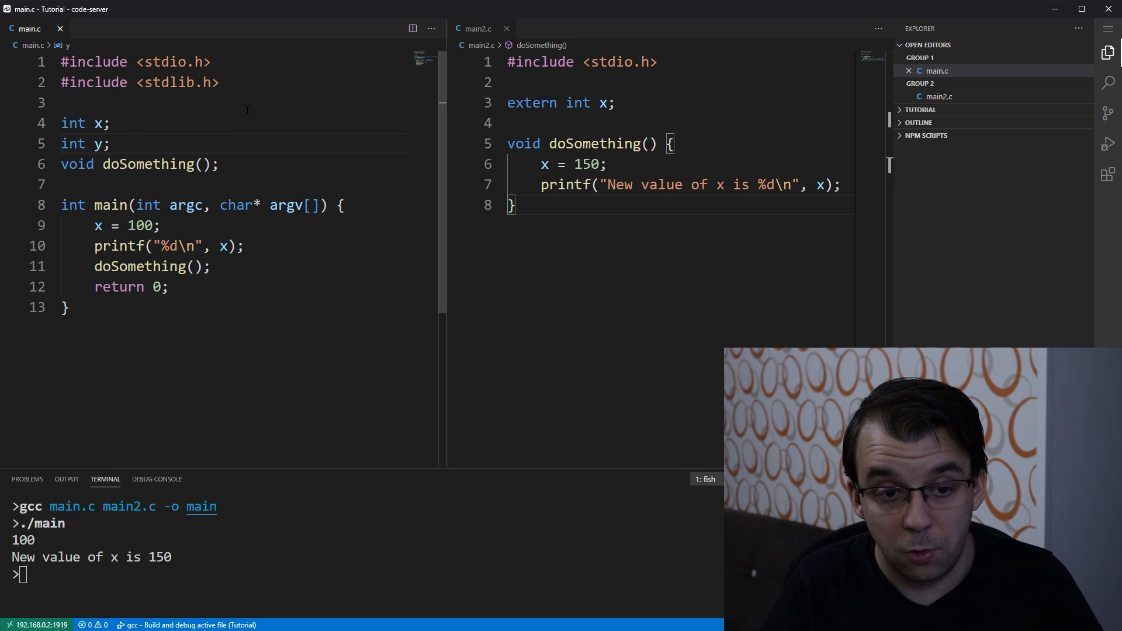
pyautogui.press('ctrl+a')
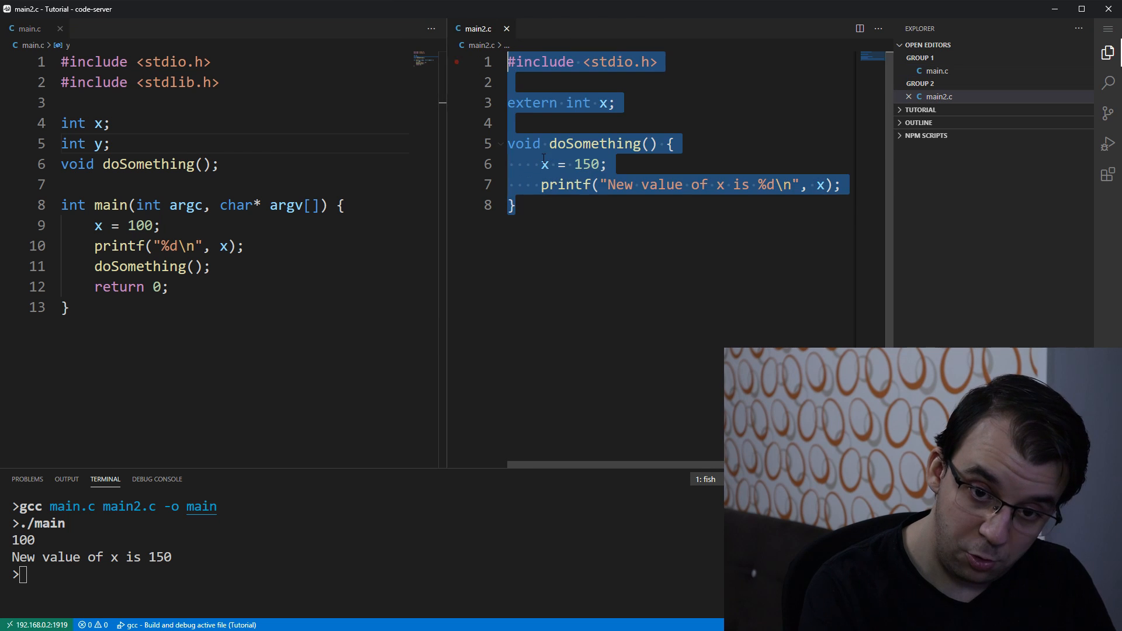
pyautogui.click(659, 82)
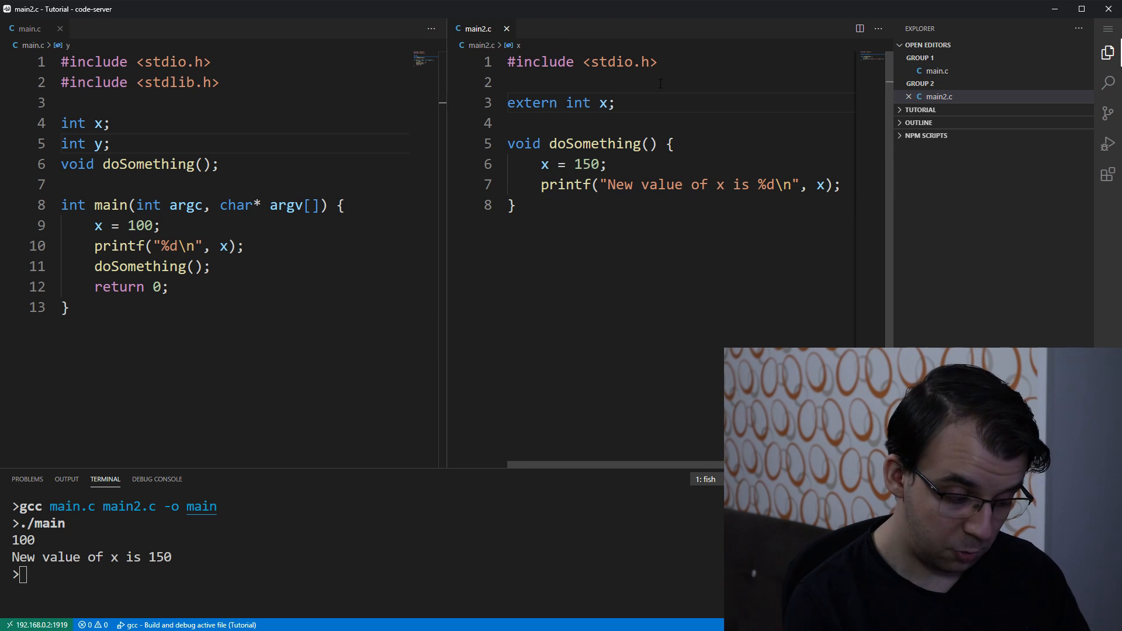
pyautogui.write('extern int y;')
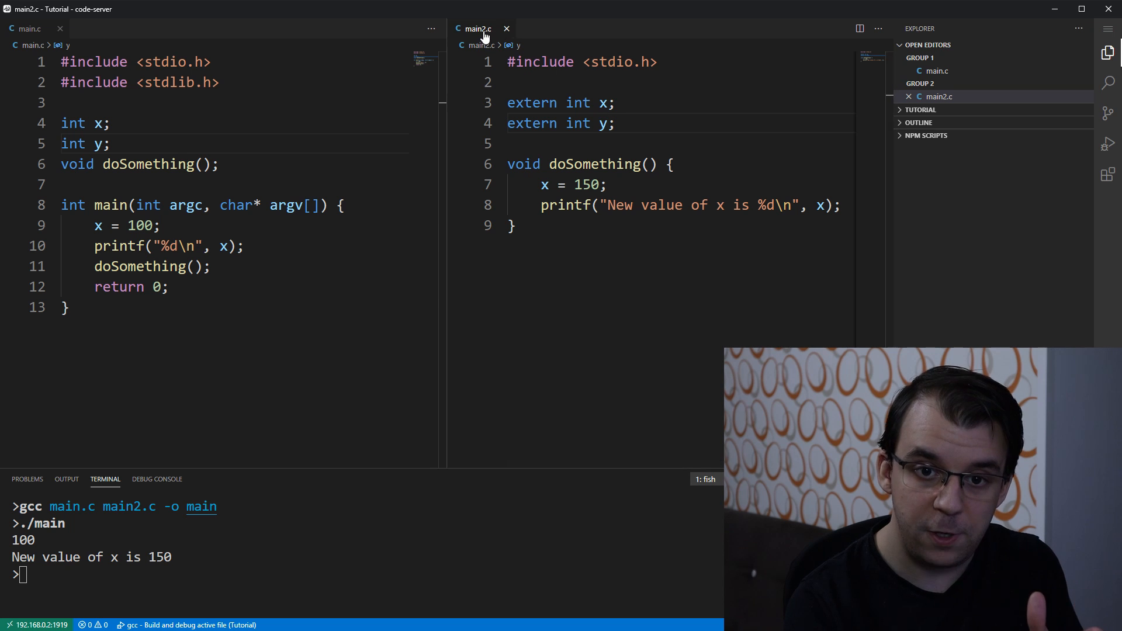
# Step: Copy main2.c to main3.c with doSomething renamed doSomething2, and create global.h
pyautogui.press('ctrl+a')
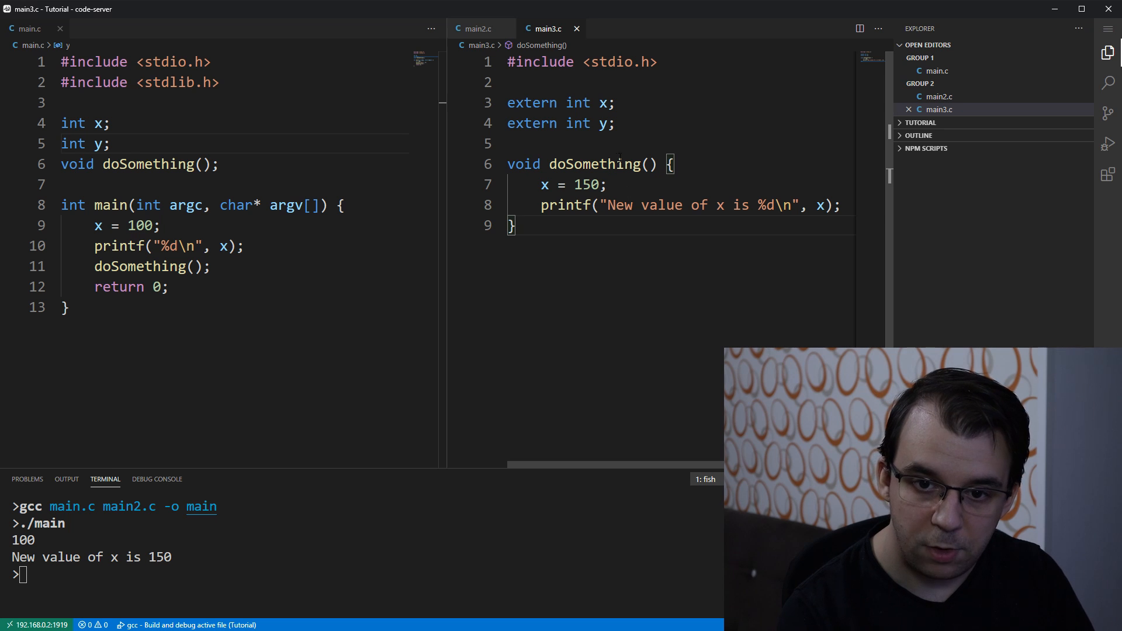
pyautogui.write('2')
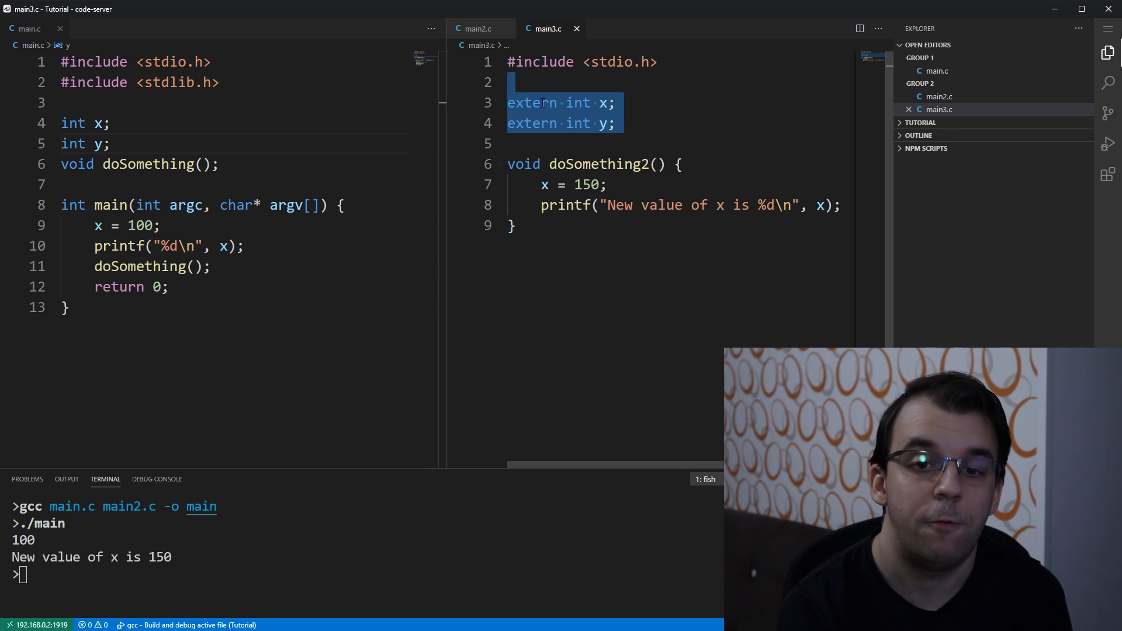
pyautogui.moveTo(476, 28)
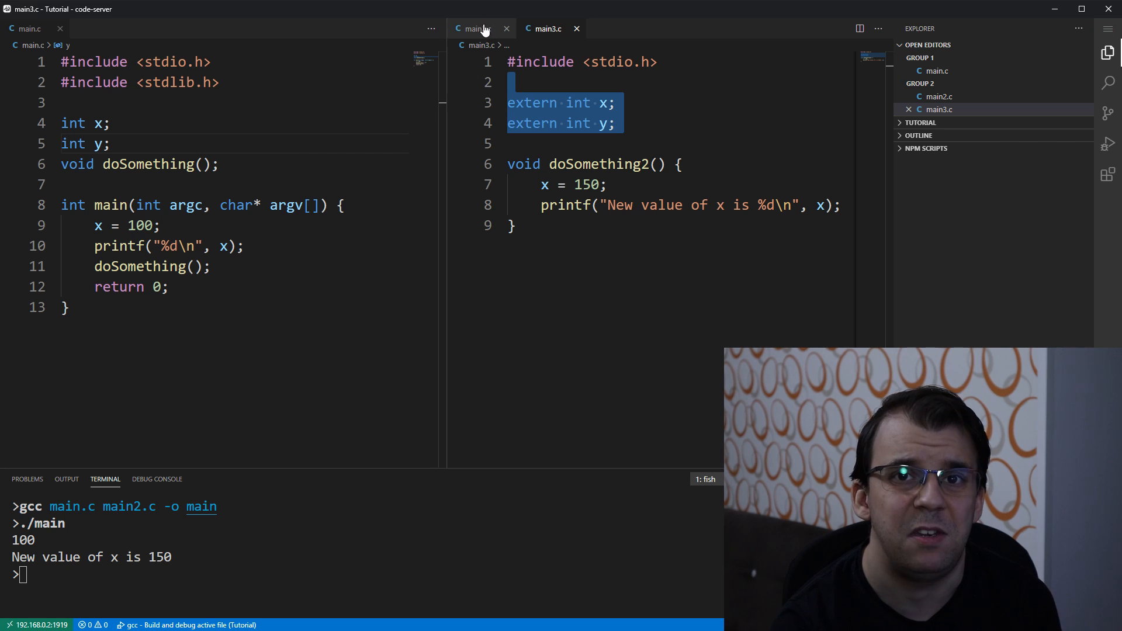
pyautogui.click(476, 29)
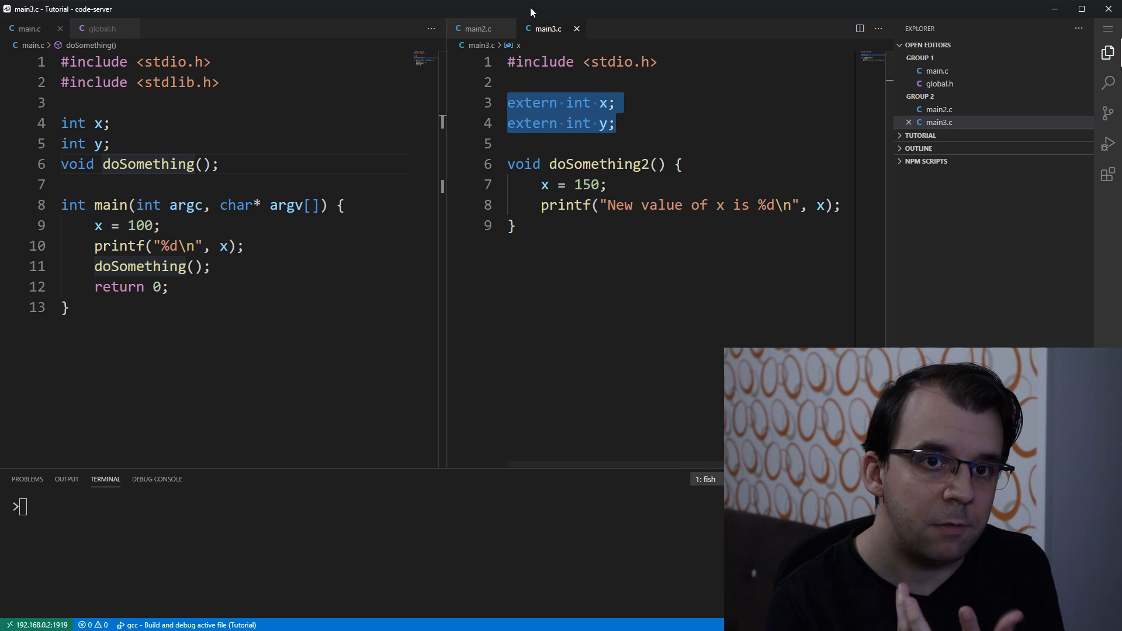
pyautogui.click(98, 29)
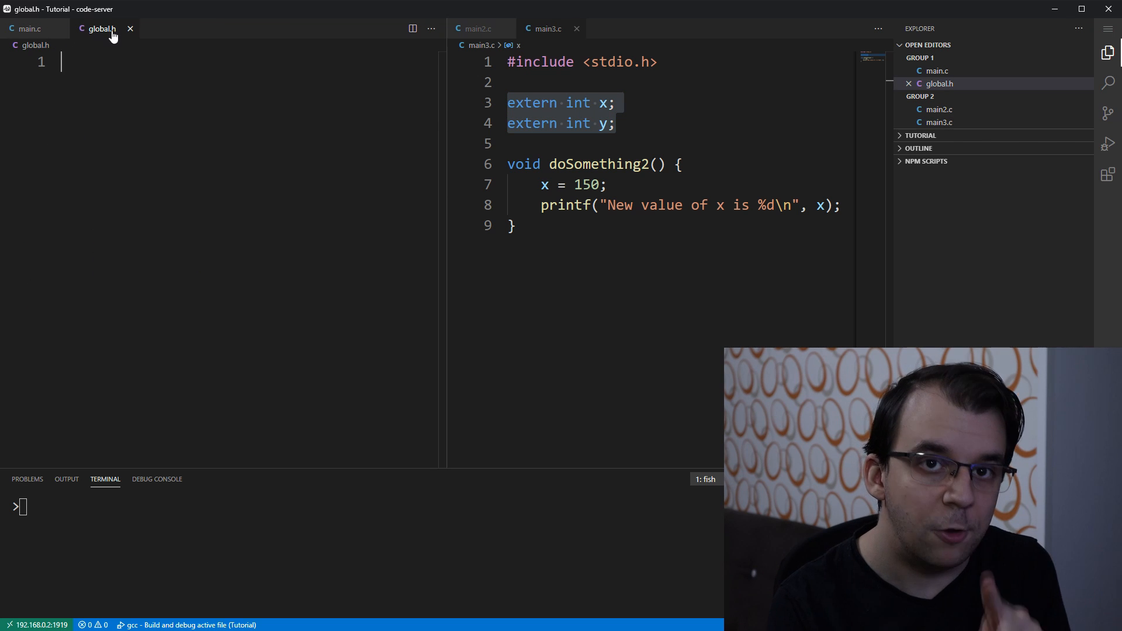
pyautogui.moveTo(430, 201)
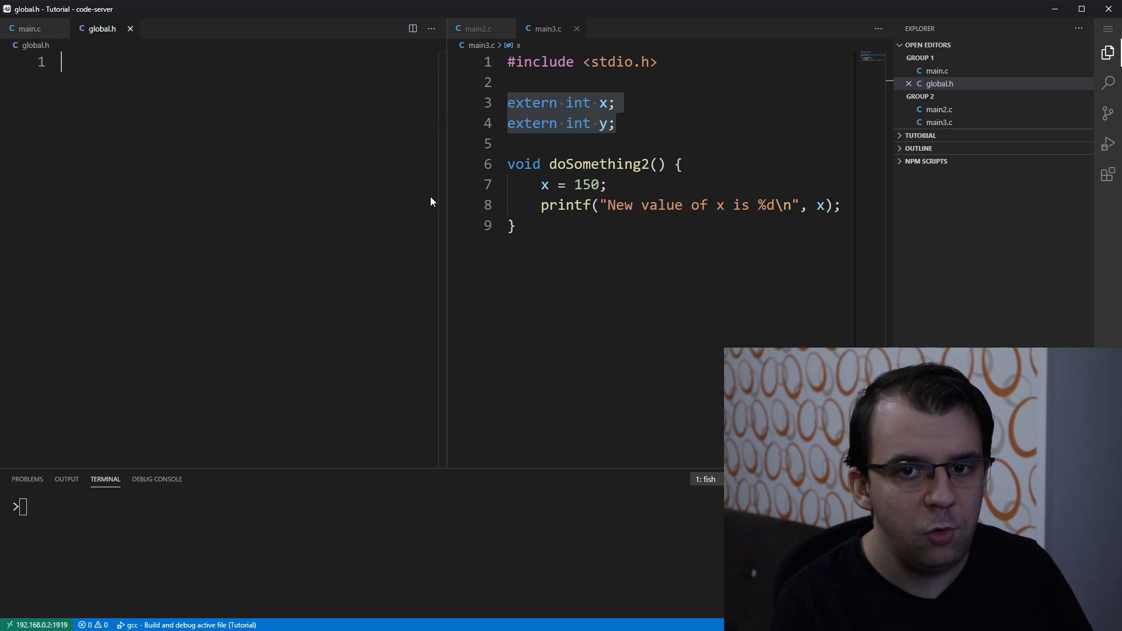
pyautogui.click(546, 29)
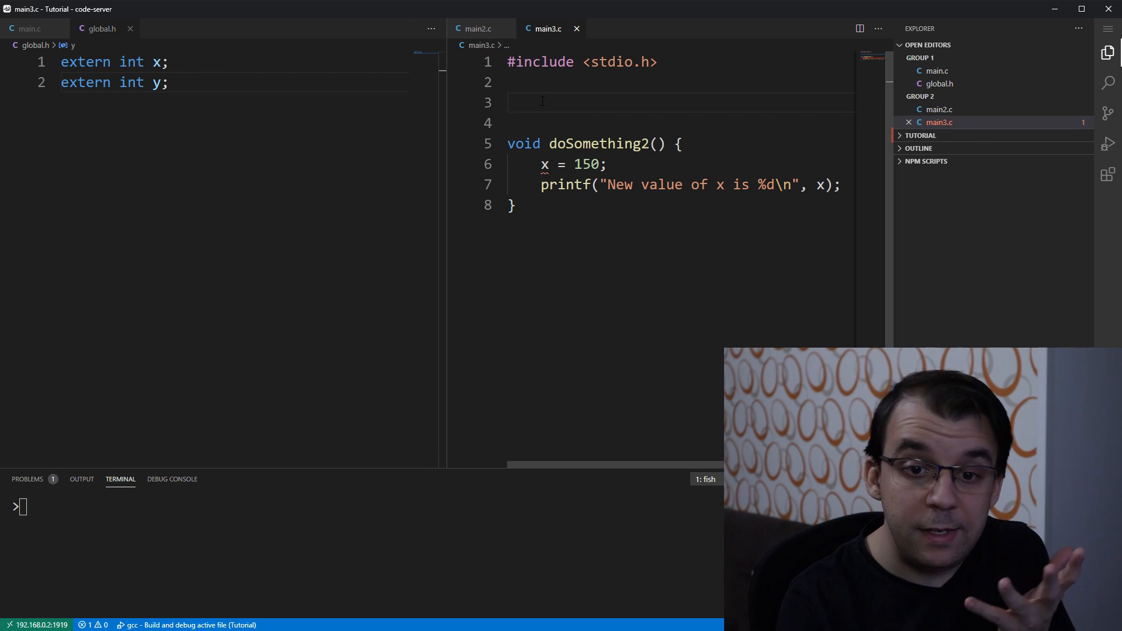
# Step: Replace the extern lines in main3.c and main2.c with '#include "global.h"'
pyautogui.write('#include "')
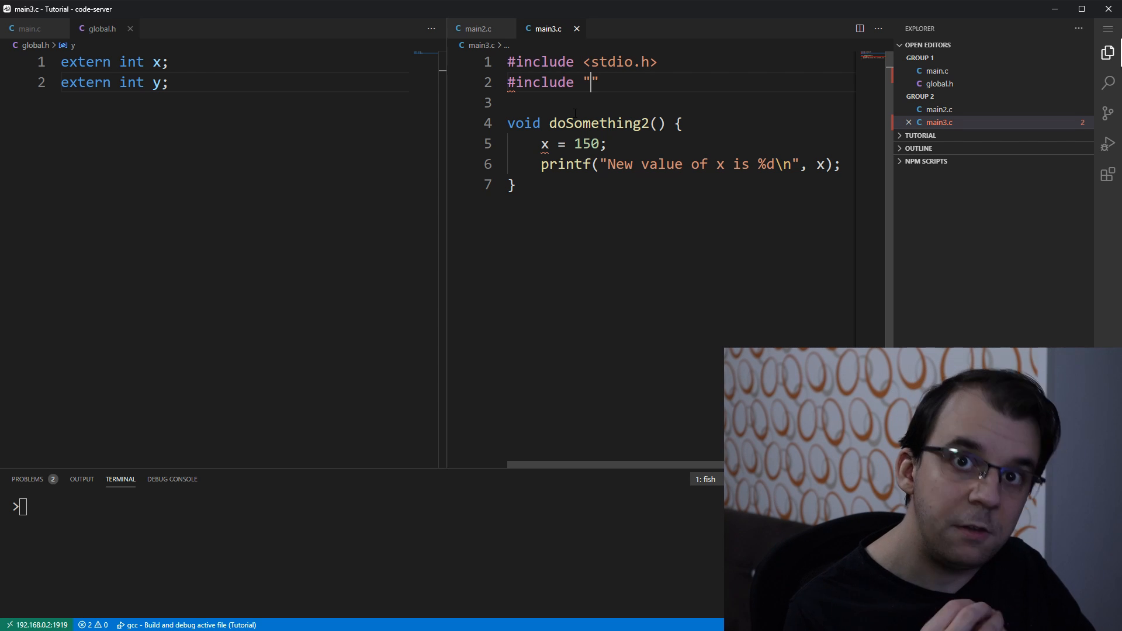
pyautogui.write('global')
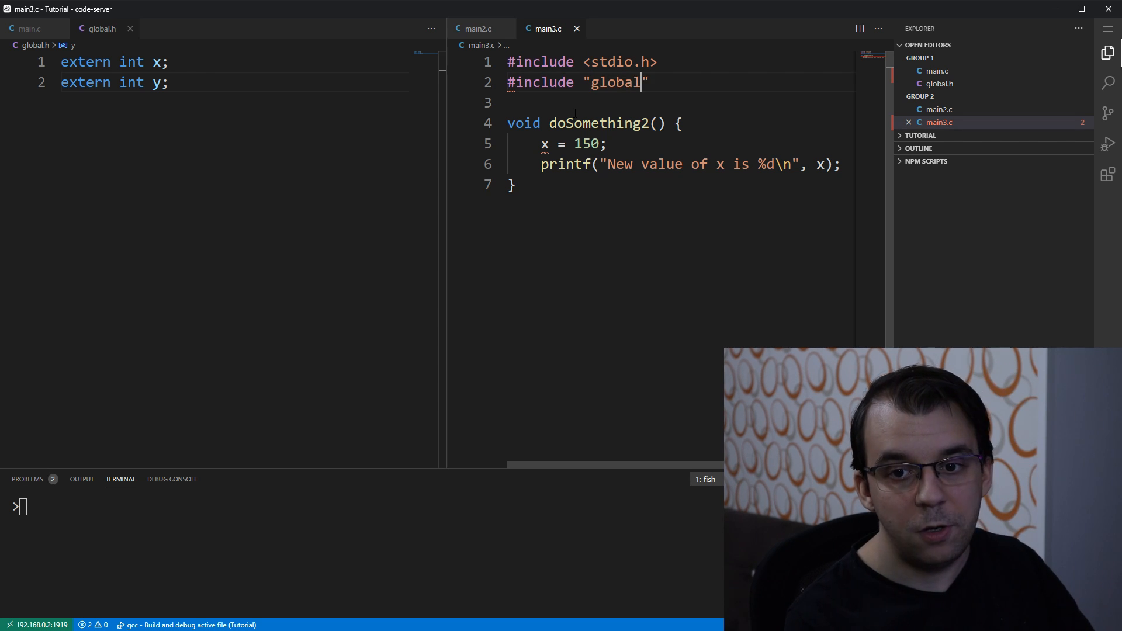
pyautogui.write('.h";')
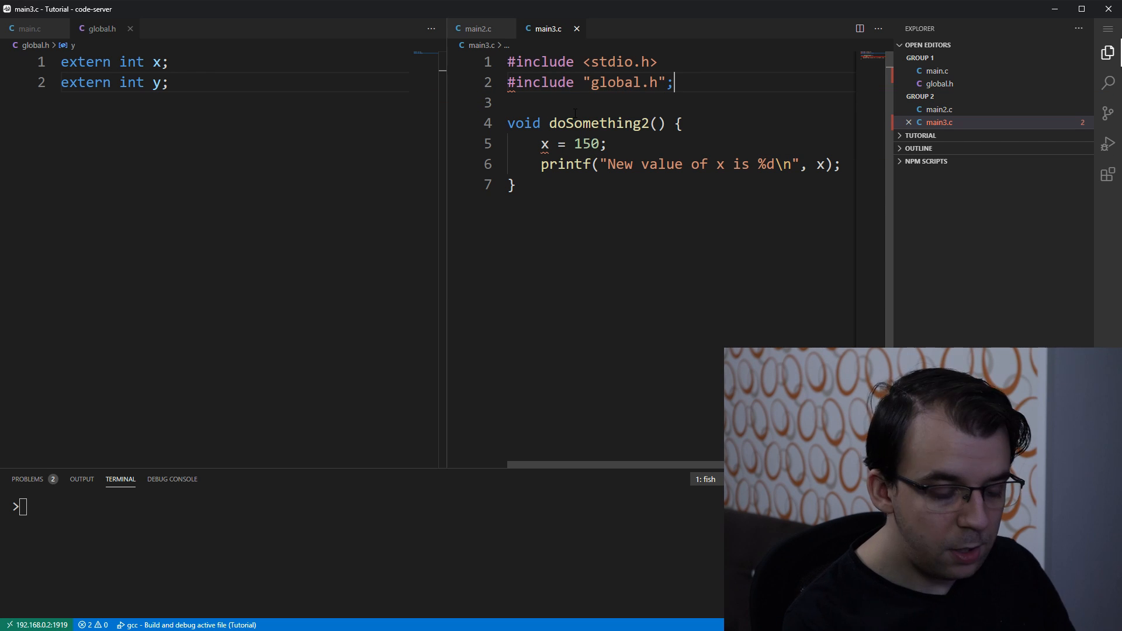
pyautogui.press('BackSpace')
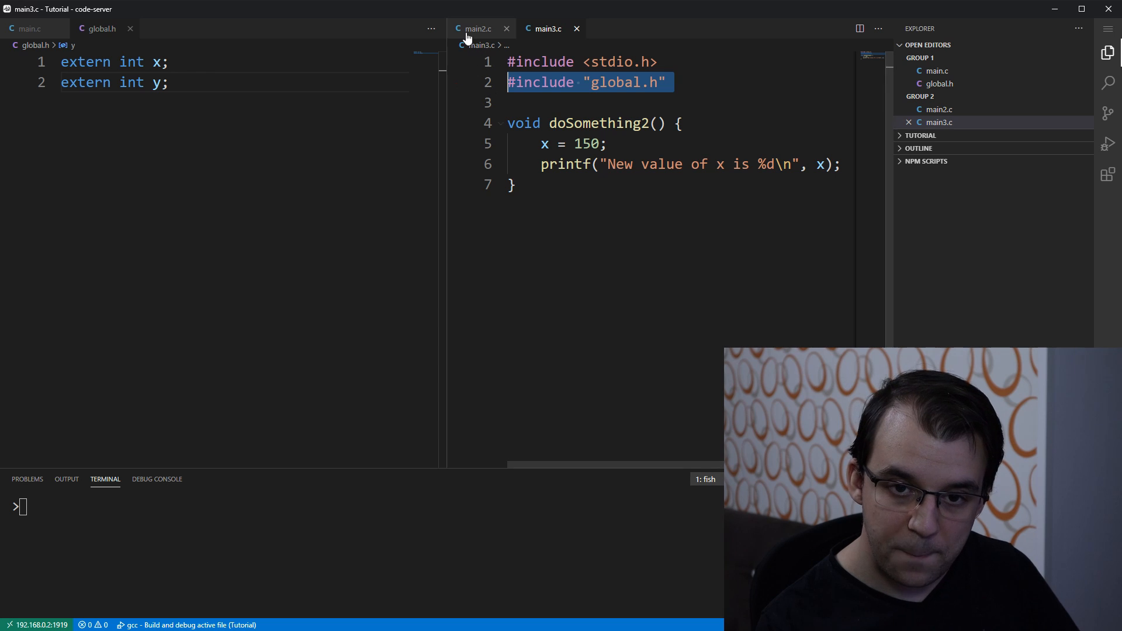
pyautogui.click(476, 28)
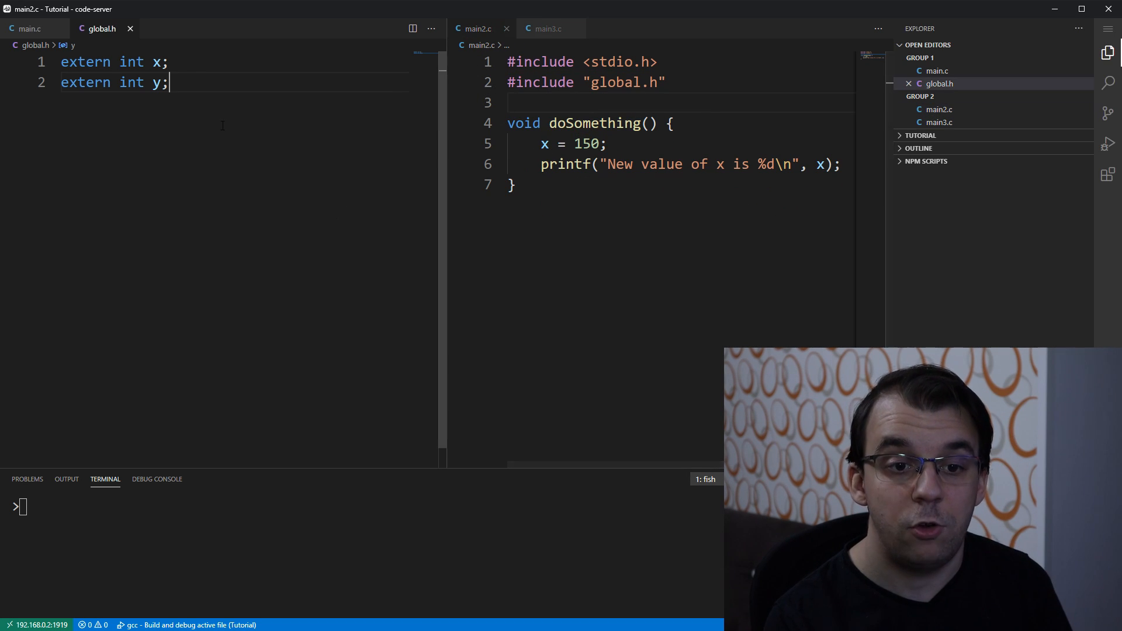
pyautogui.click(29, 28)
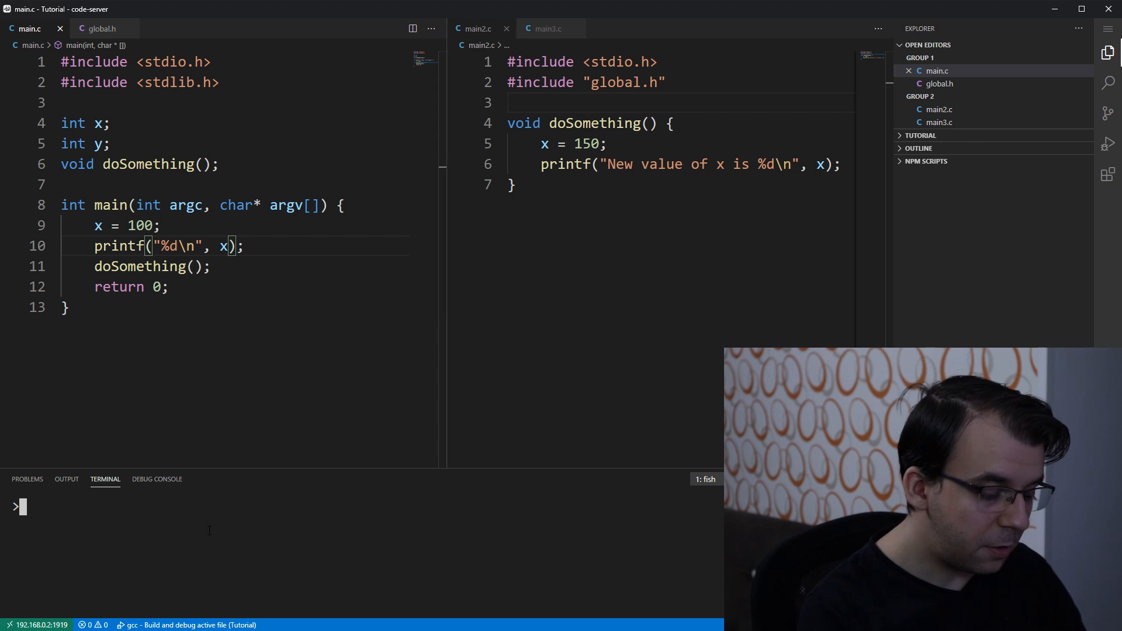
# Step: Build with 'gcc main.c main2.c main3.c -o main', run ./main, and review main3.c, main2.c, global.h
pyautogui.write('gcc main.c main2.c main3.c -o main')
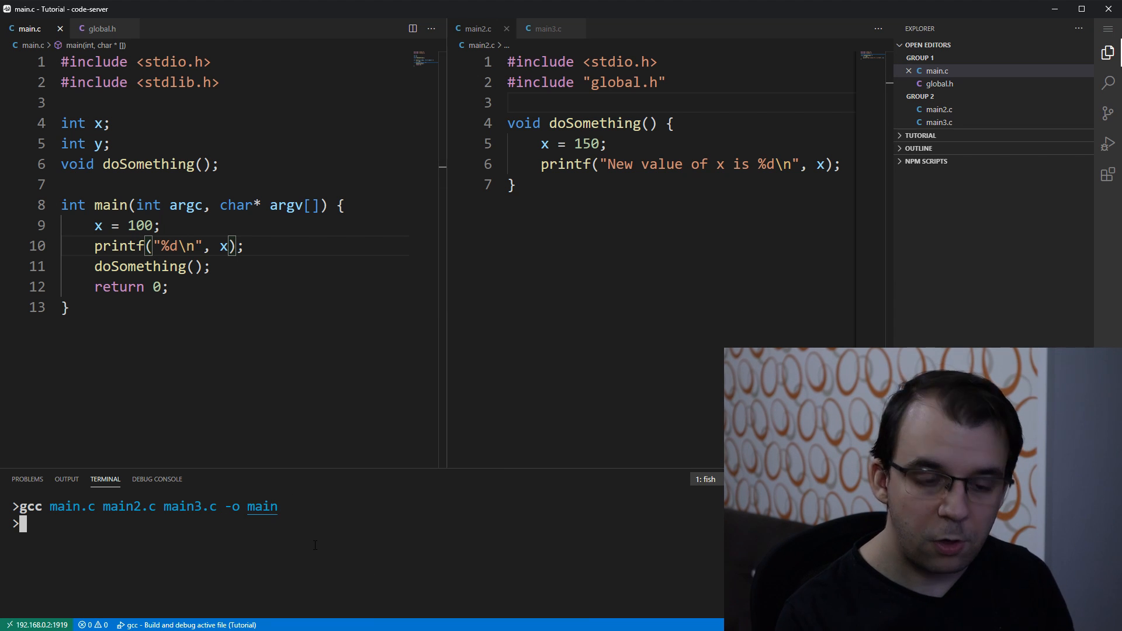
pyautogui.write('./main')
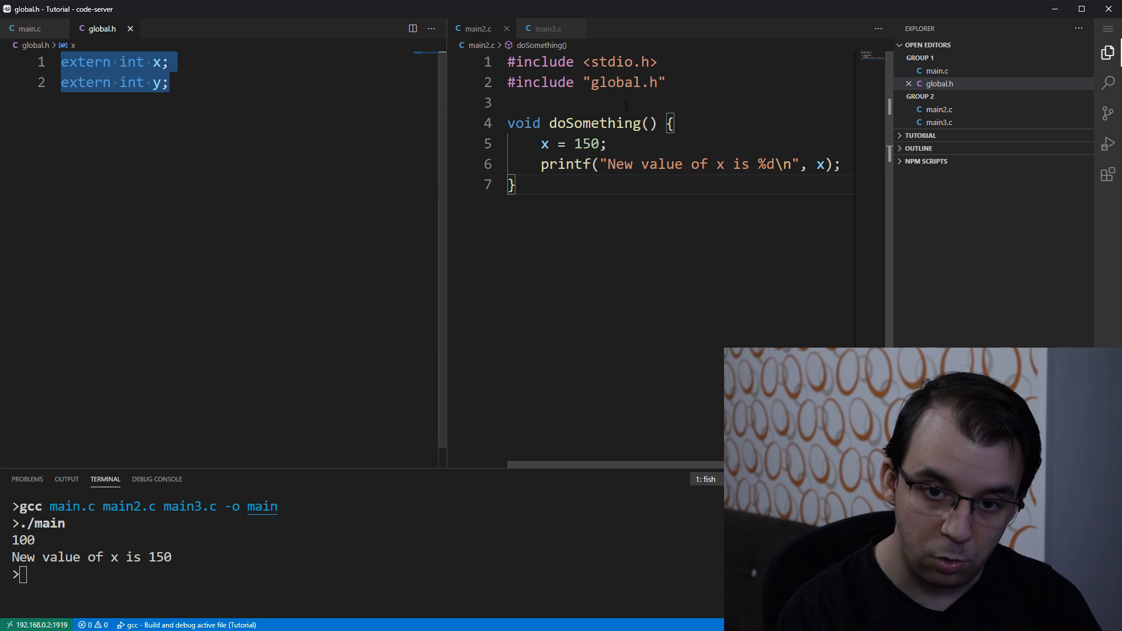
pyautogui.click(545, 28)
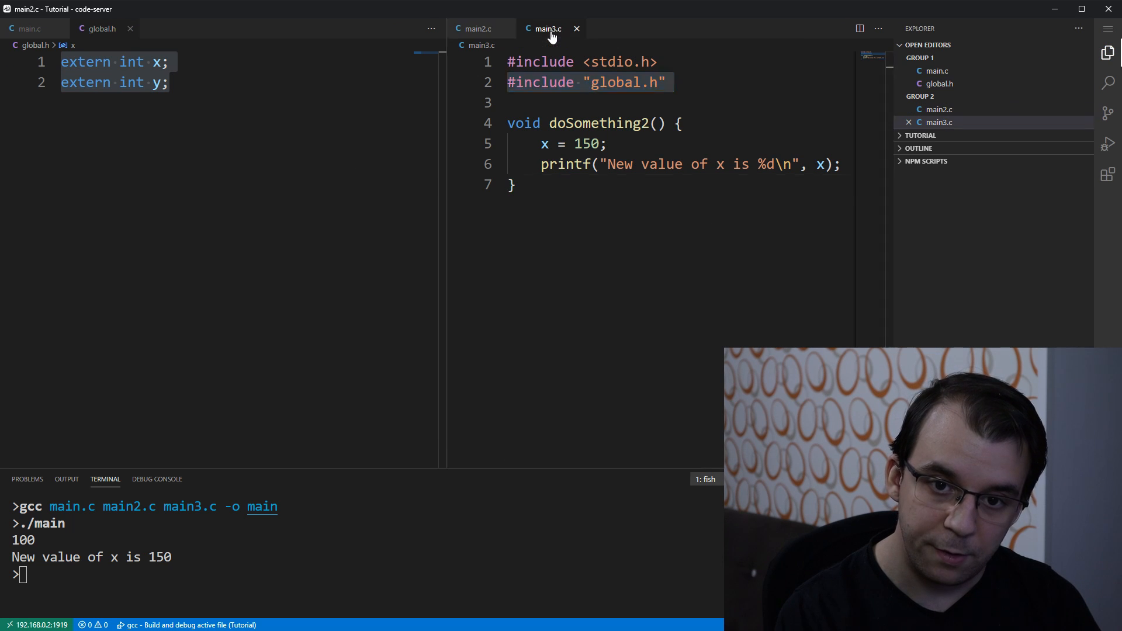
pyautogui.click(475, 29)
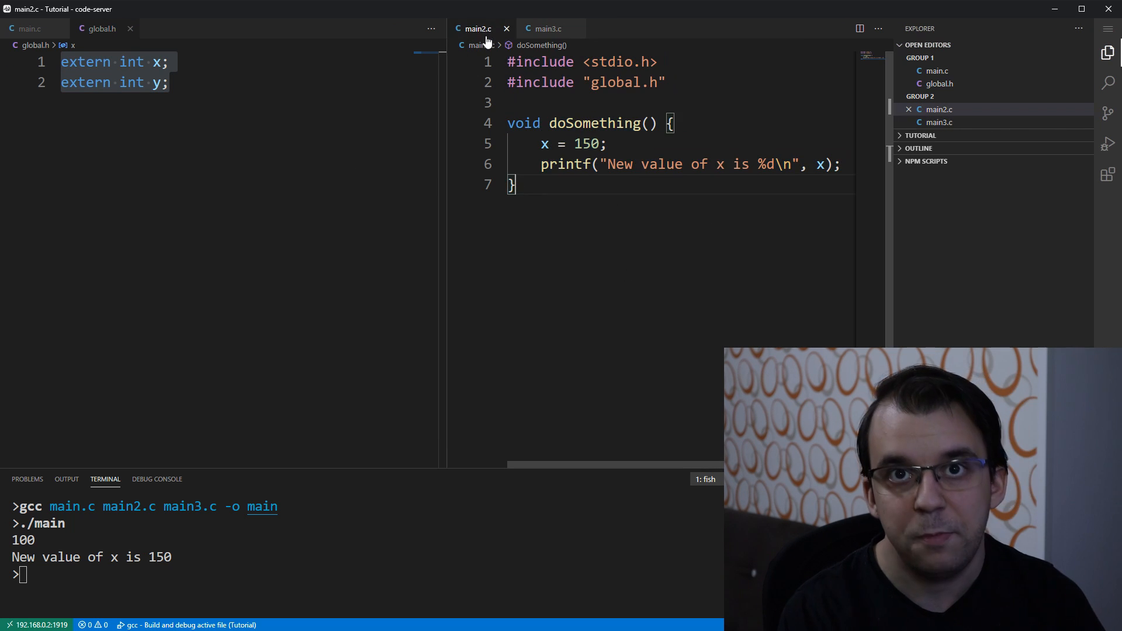
pyautogui.click(547, 29)
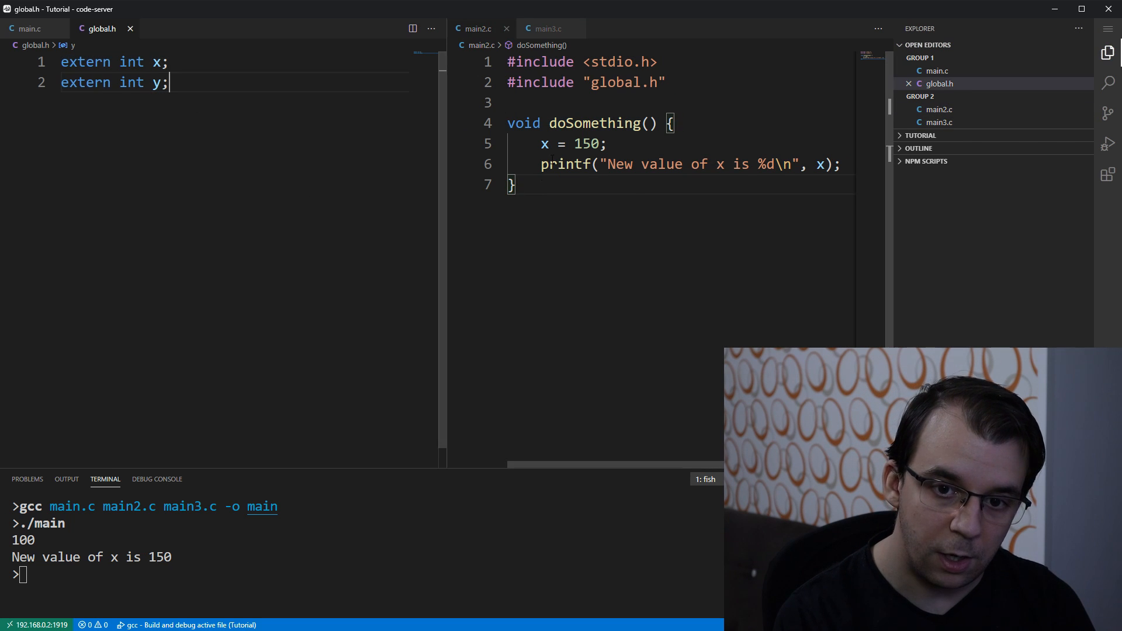
pyautogui.click(29, 28)
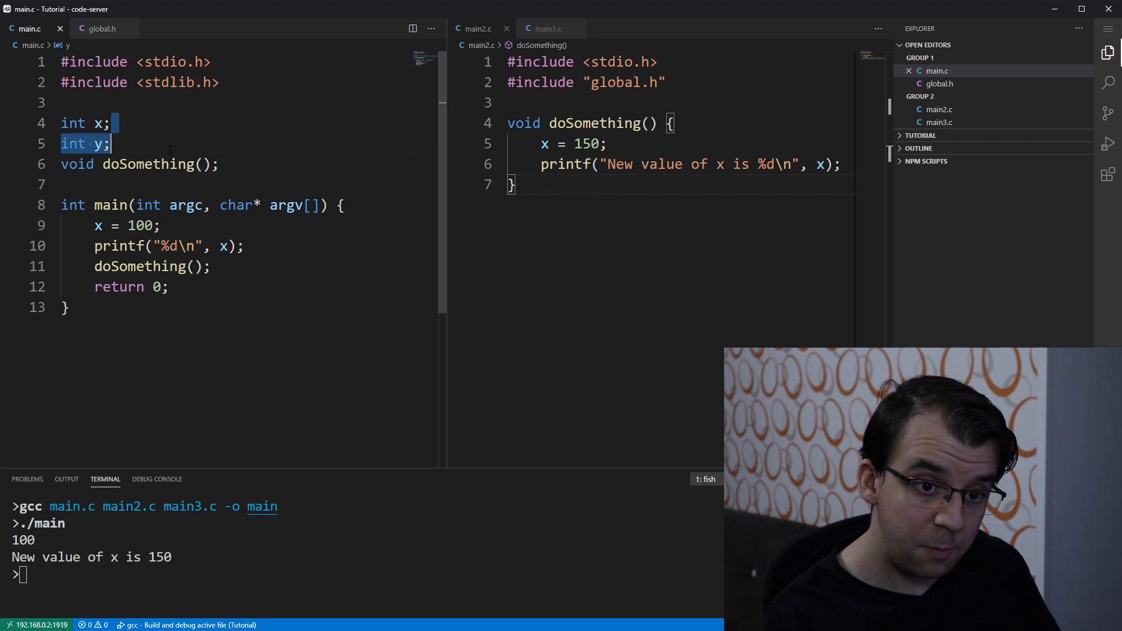
# Step: Define 'int z;' in main.c and declare 'extern int z;' in global.h
pyautogui.write('int z;')
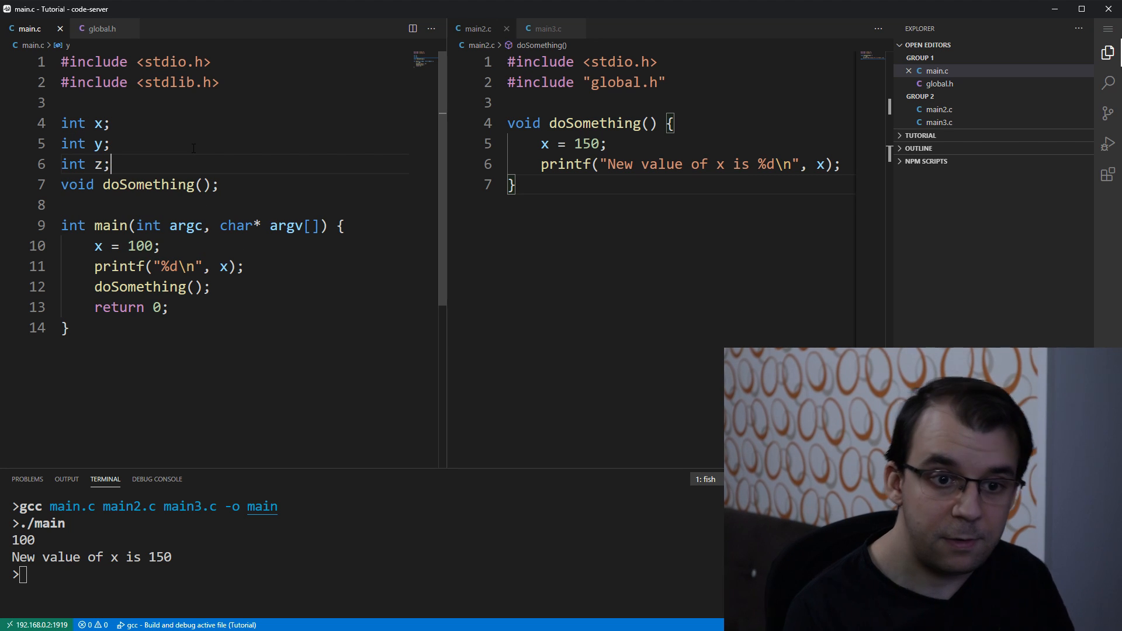
pyautogui.click(102, 28)
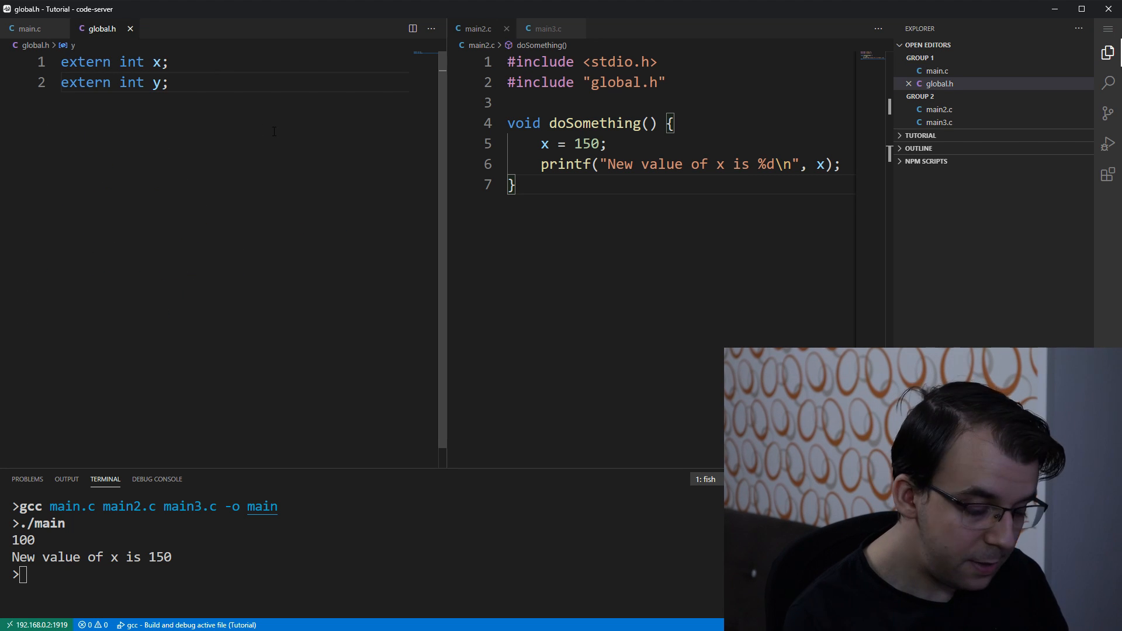
pyautogui.write('extern int z;')
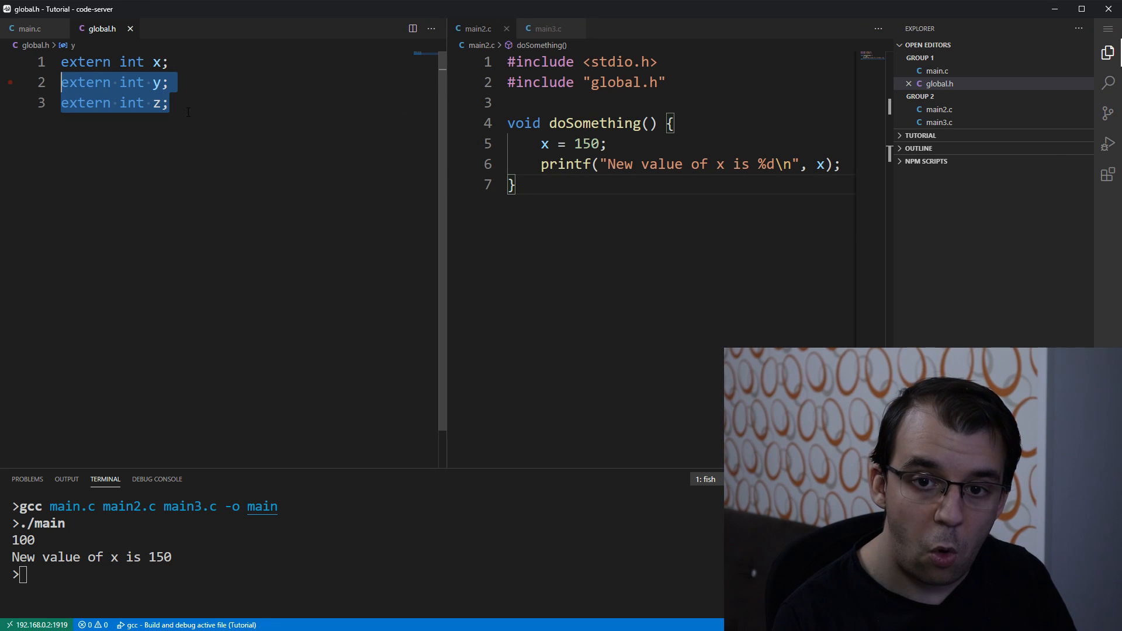
# Step: Assign z = 15 in main2.c and z = 10 in main3.c's doSomething2
pyautogui.click(630, 149)
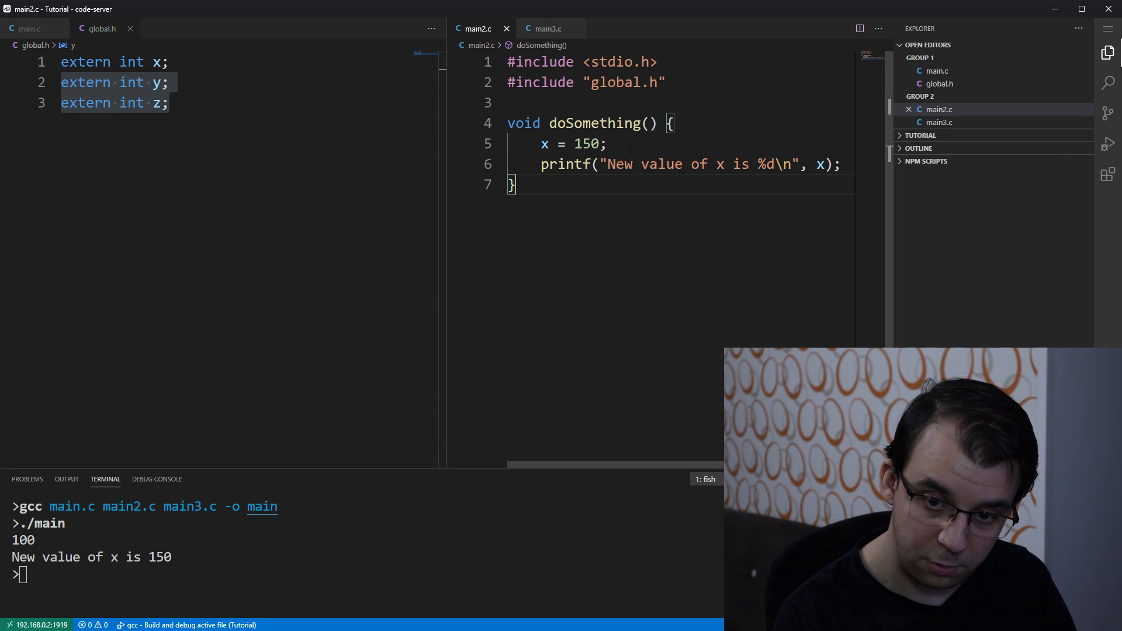
pyautogui.write('z =')
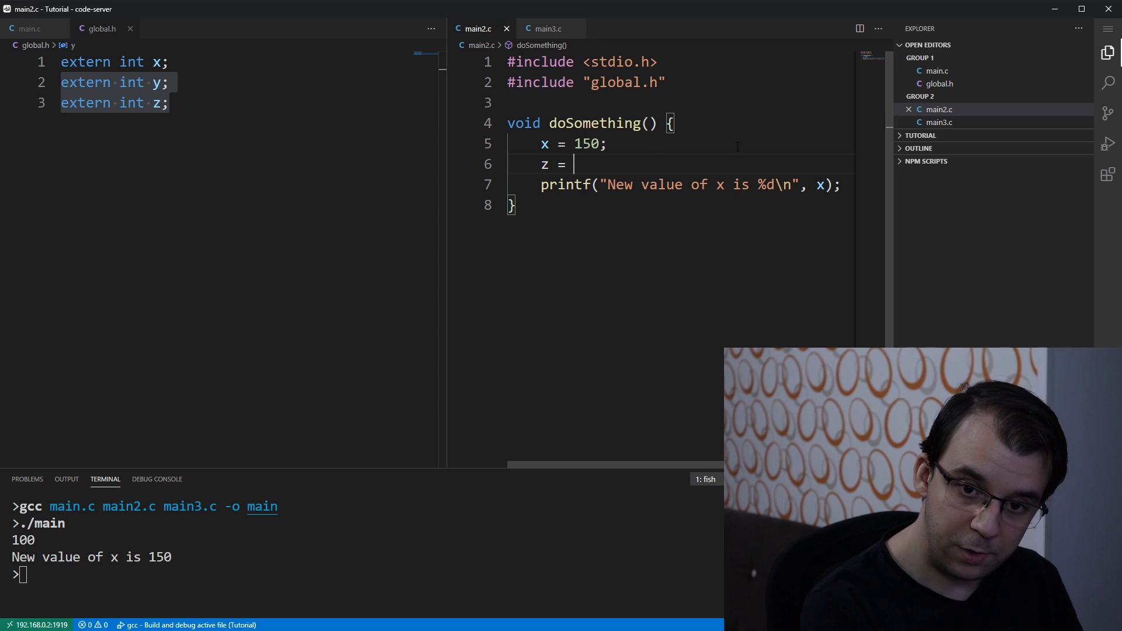
pyautogui.write('15;')
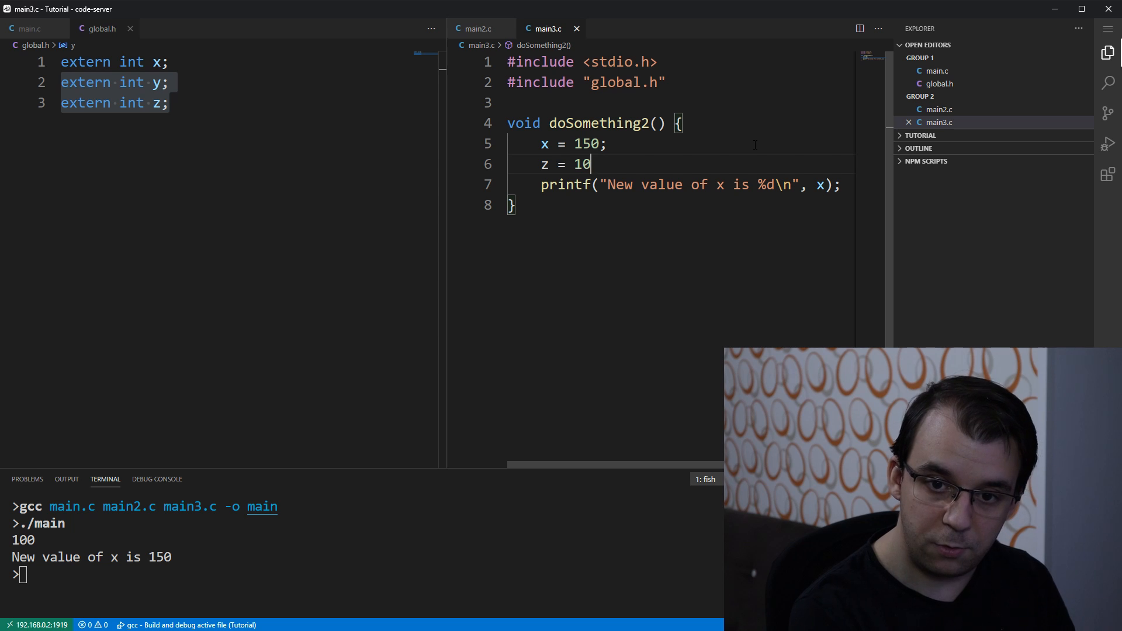
pyautogui.write(';')
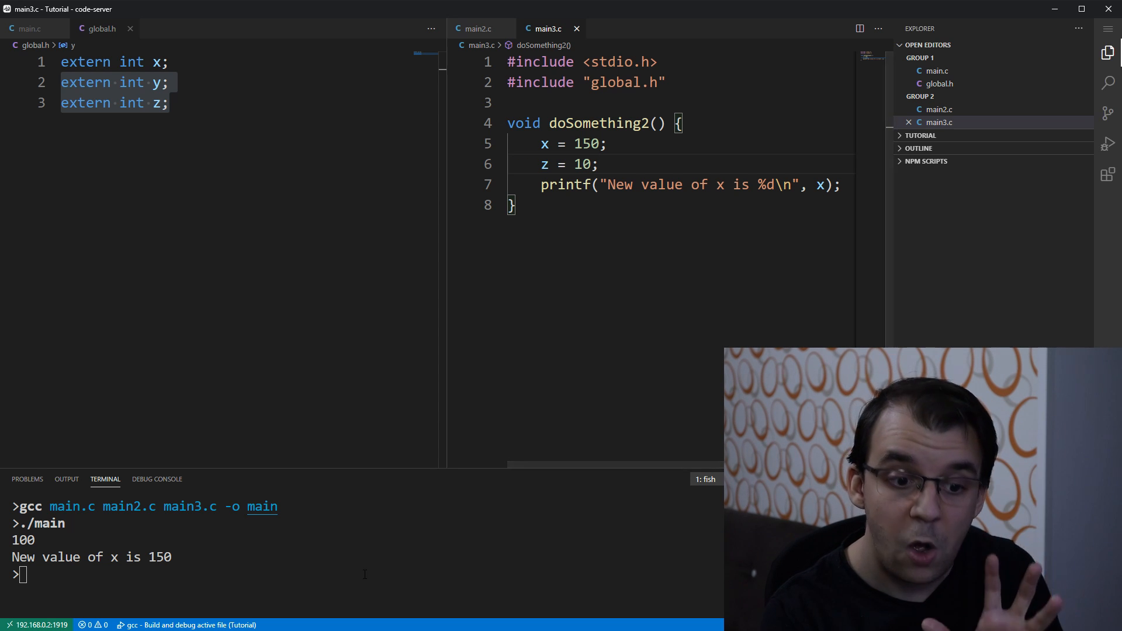
pyautogui.write('cla')
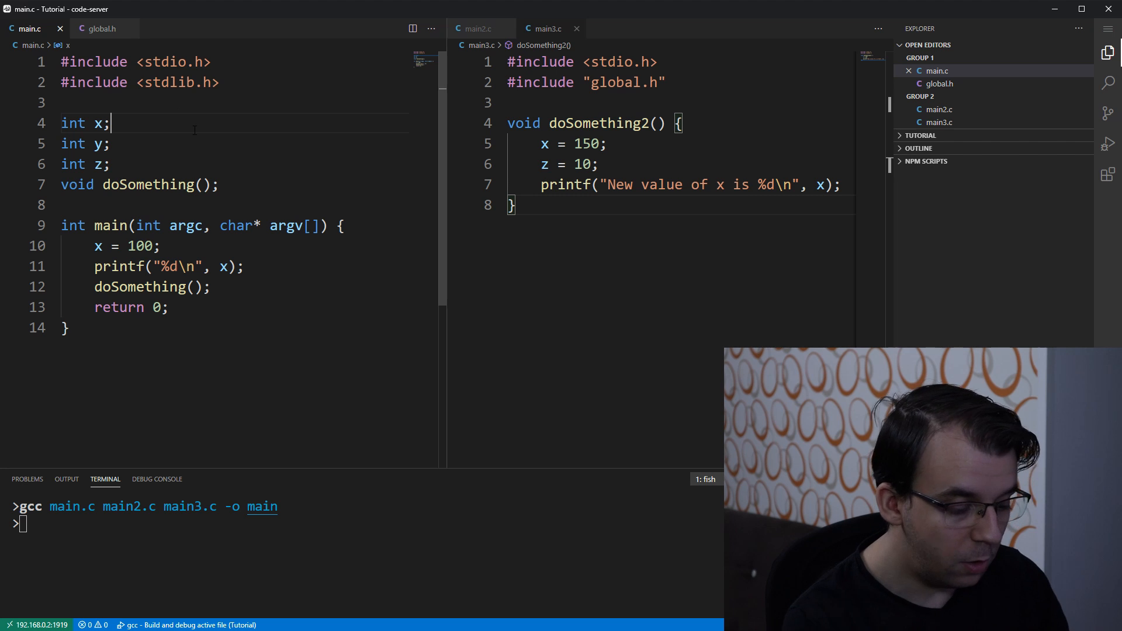
# Step: Open global.c via Ctrl+P, then delete the int x, y, z definitions from main.c
pyautogui.write('glo')
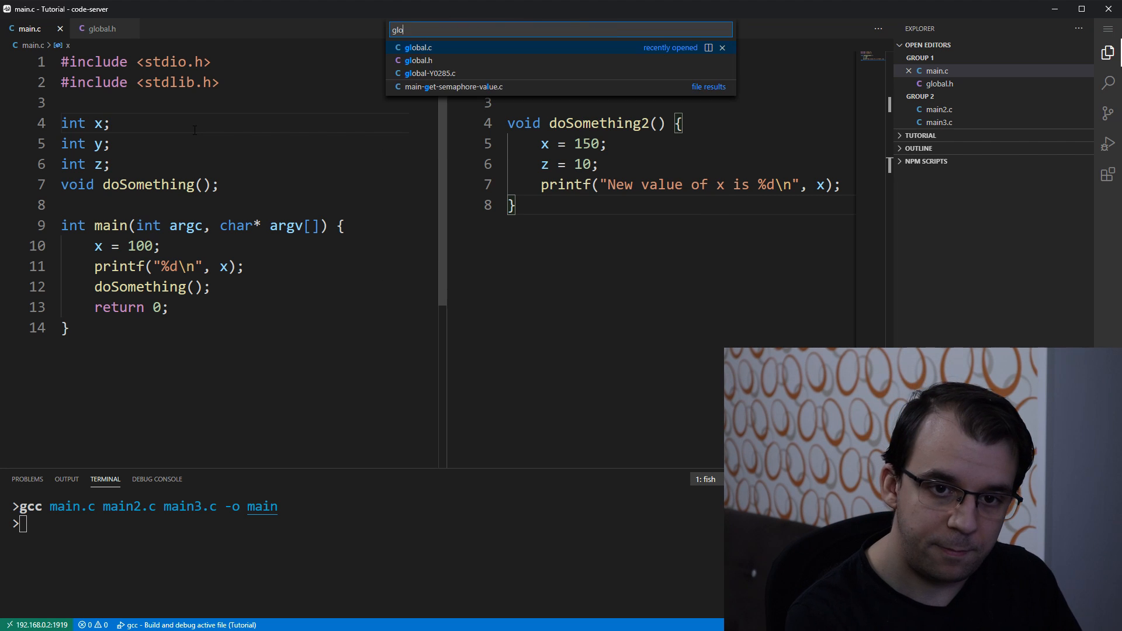
pyautogui.click(418, 47)
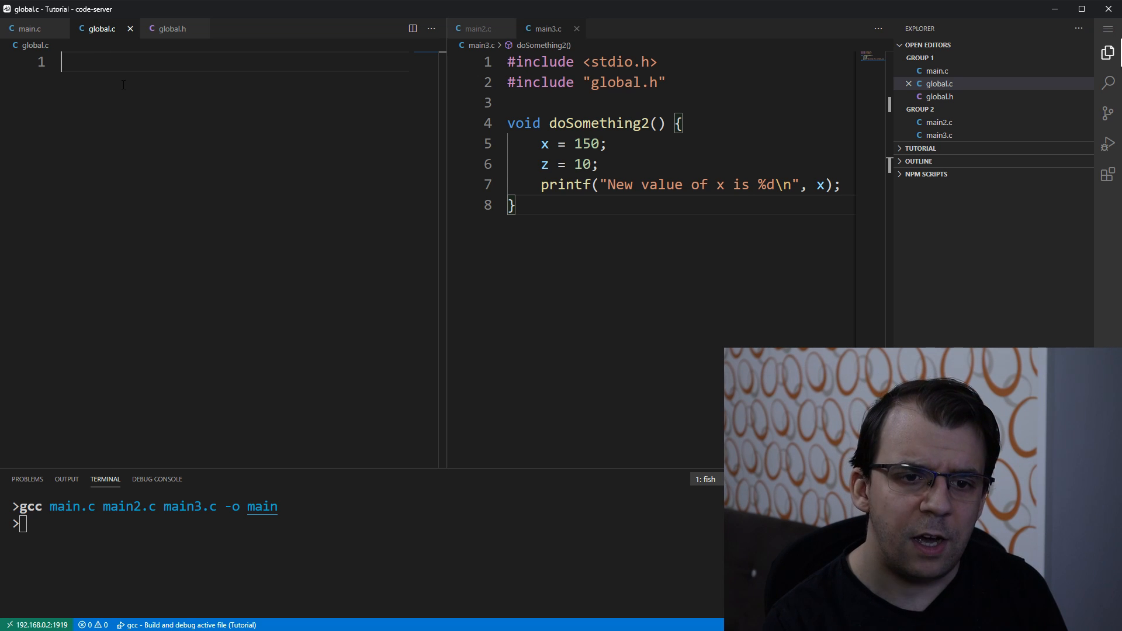
pyautogui.click(30, 28)
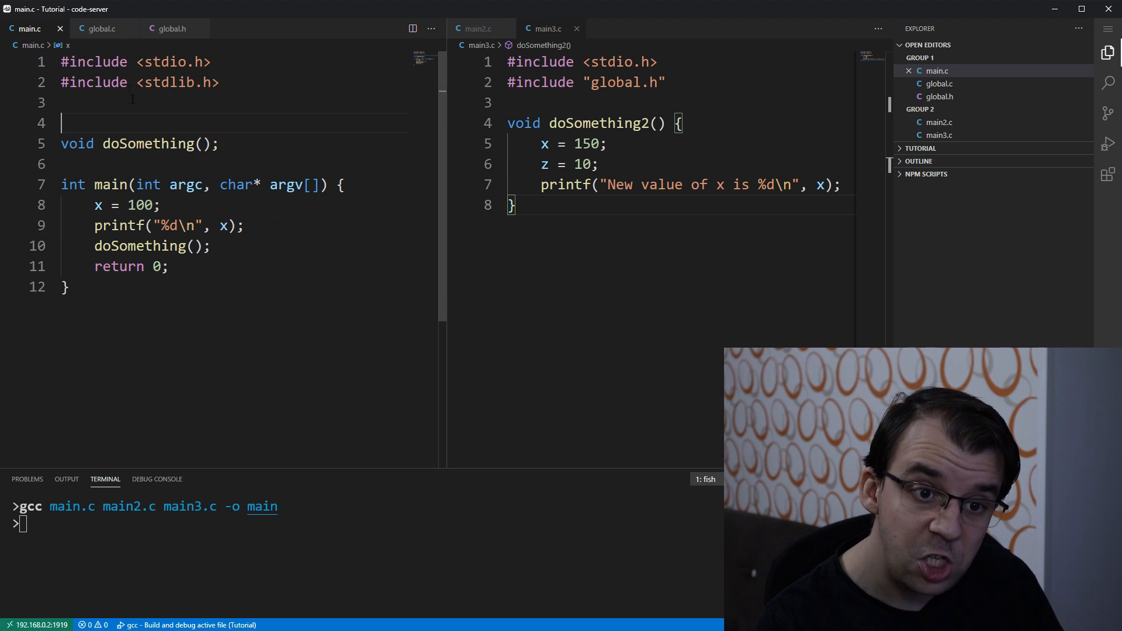
pyautogui.click(101, 29)
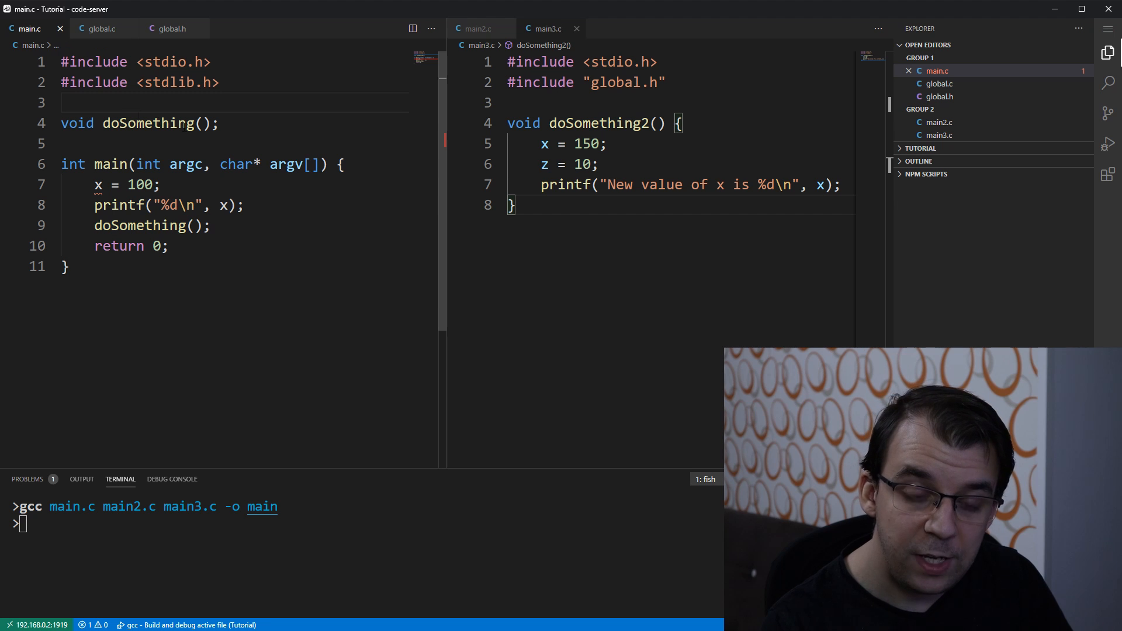
pyautogui.press('ctrl+a')
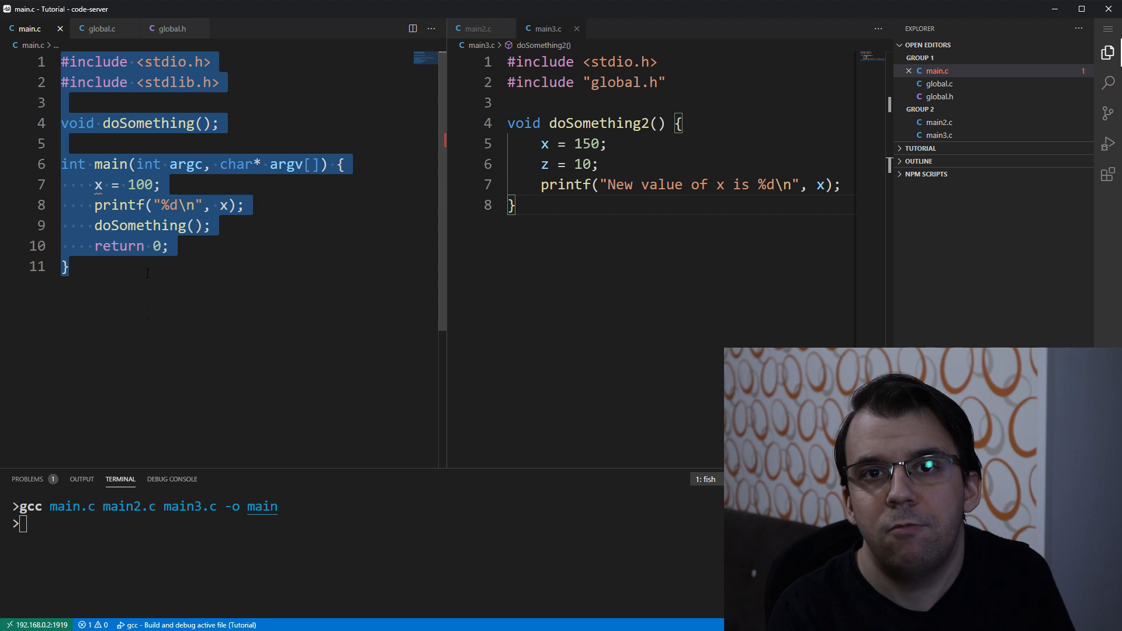
pyautogui.click(97, 184)
pyautogui.write('#include "global.h')
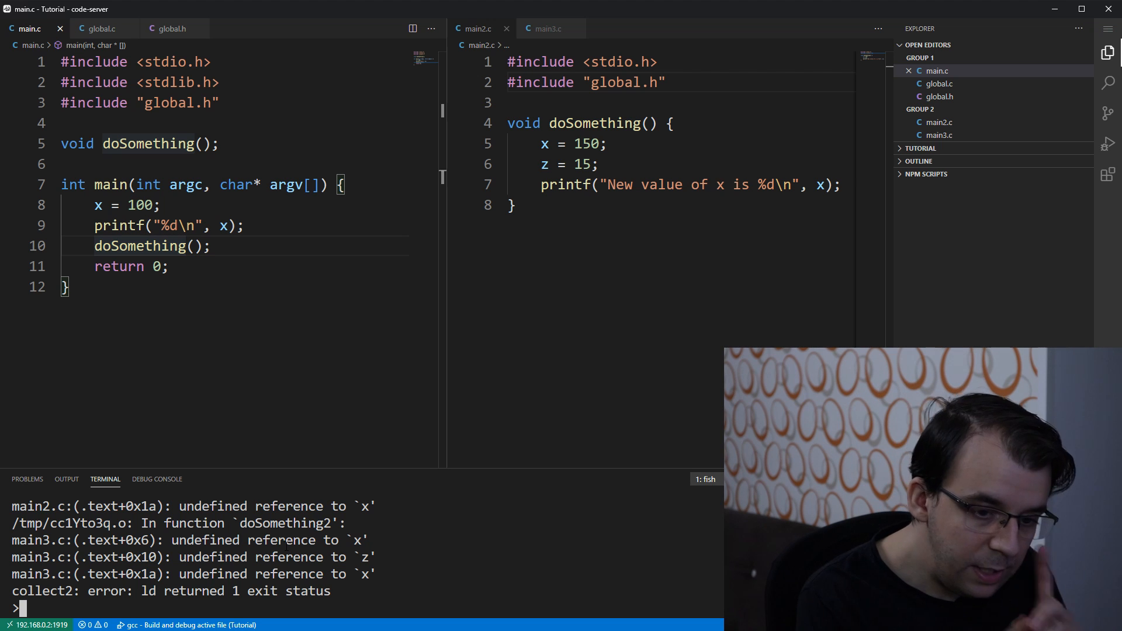
# Step: Clear the terminal and retype the build command 'gcc main.c main2.c main3.c -o main'
pyautogui.write('clear')
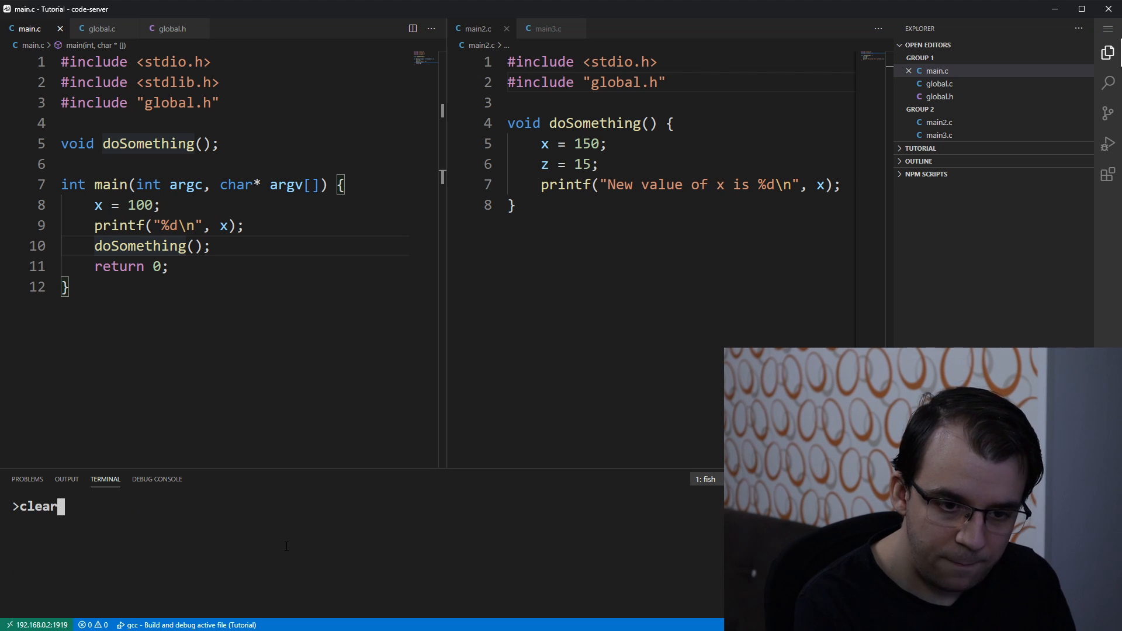
pyautogui.write('gcc main.c main2.c main3.c -o main')
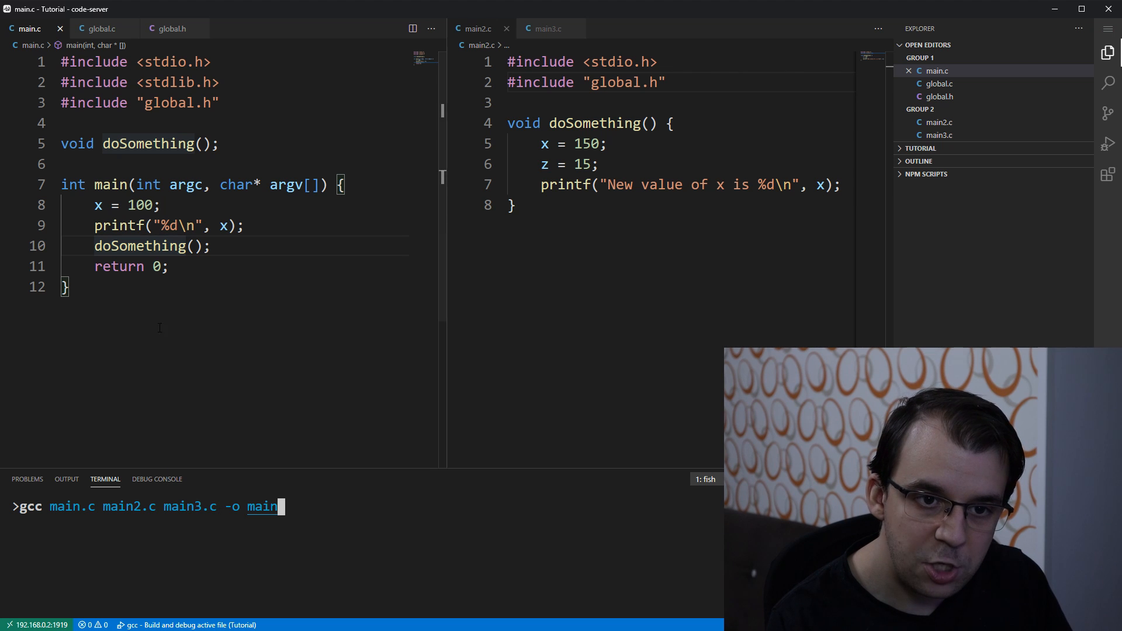
pyautogui.click(100, 28)
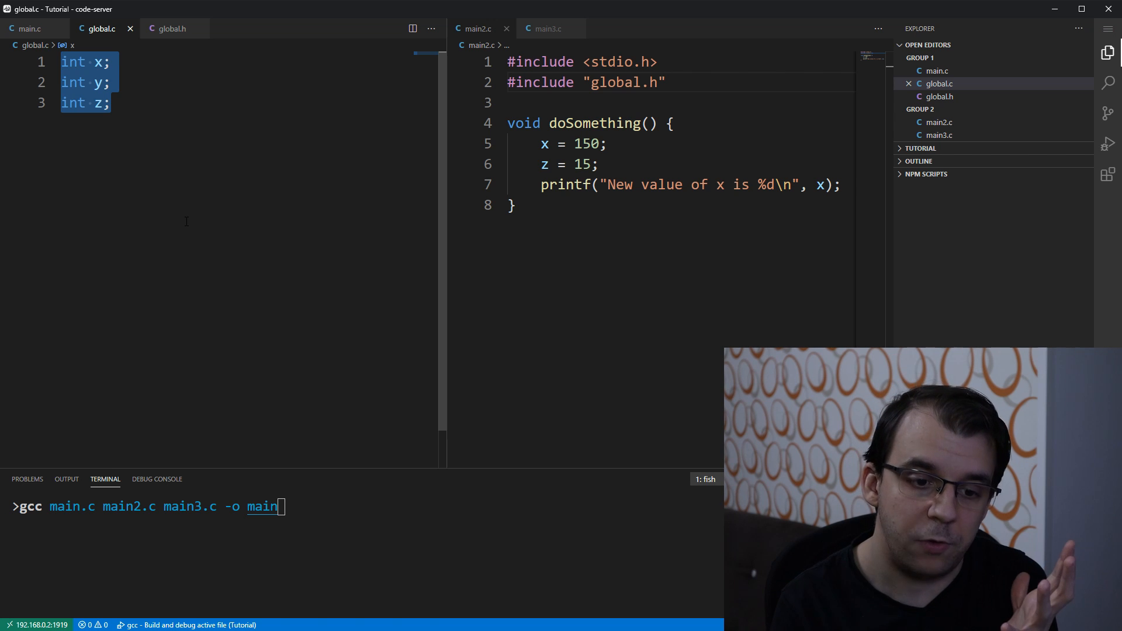
pyautogui.moveTo(132, 503)
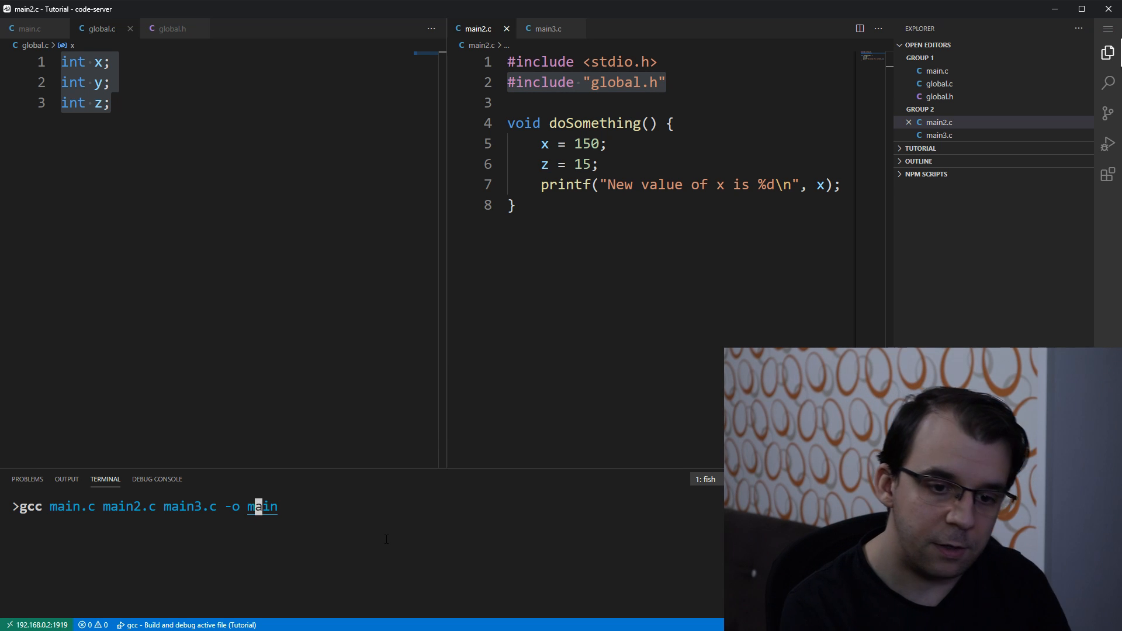
# Step: Add global.c to the gcc build and run ./main, printing 100 then 'New value of x is 150'
pyautogui.write('global.c')
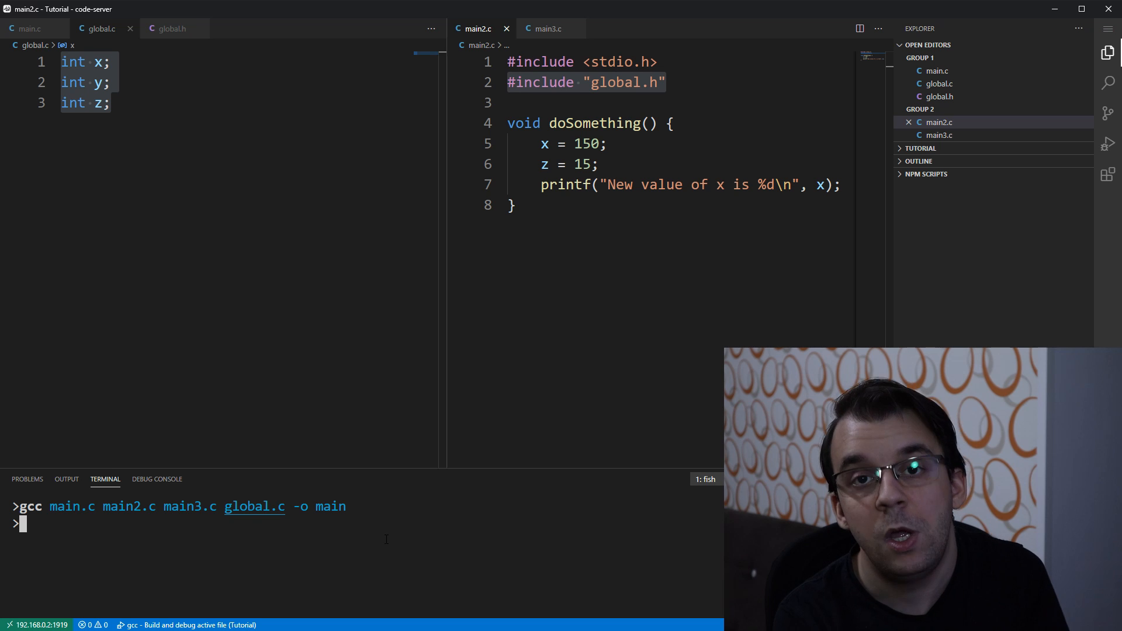
pyautogui.write('./main')
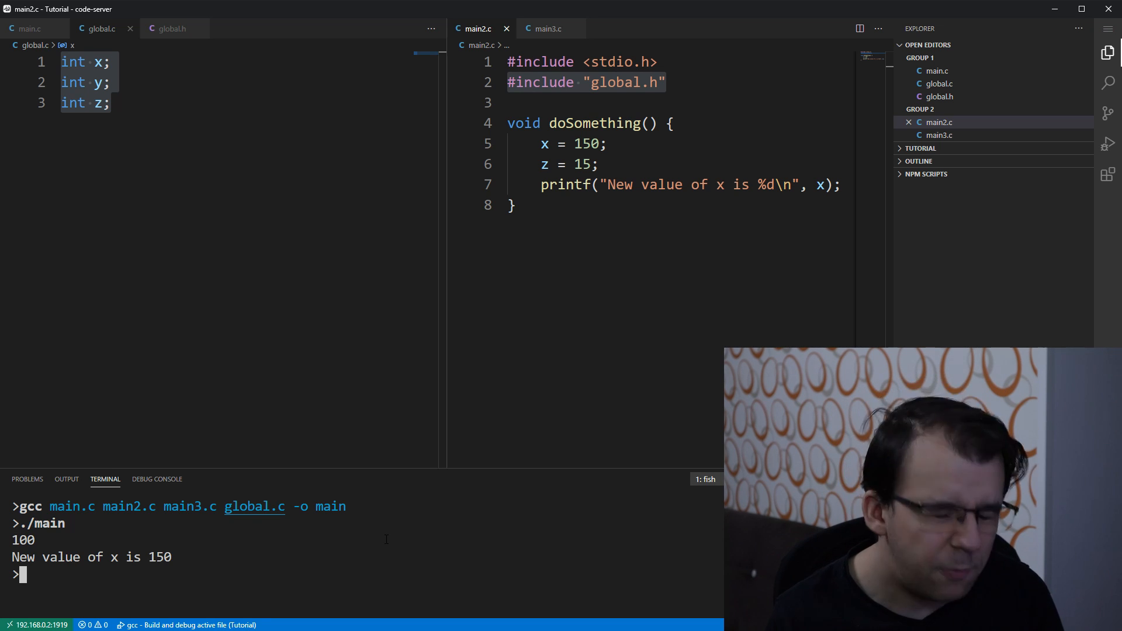
pyautogui.click(30, 29)
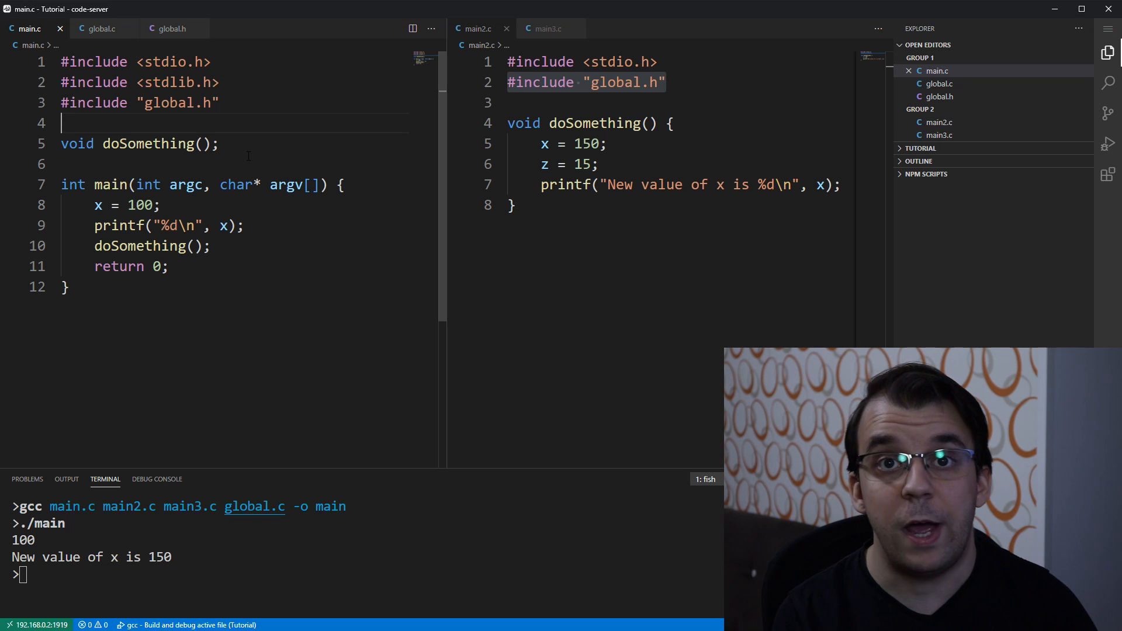